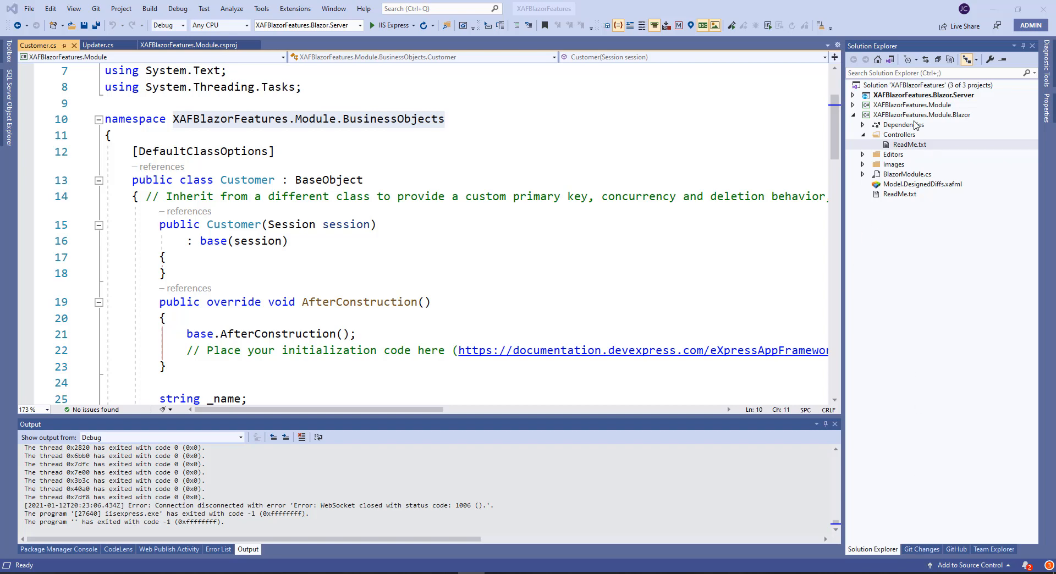
Inspect Customer.cs, then view the Updater.cs seeder calling Generate(1000)
{"action": "left_click", "coordinate": [854, 105]}
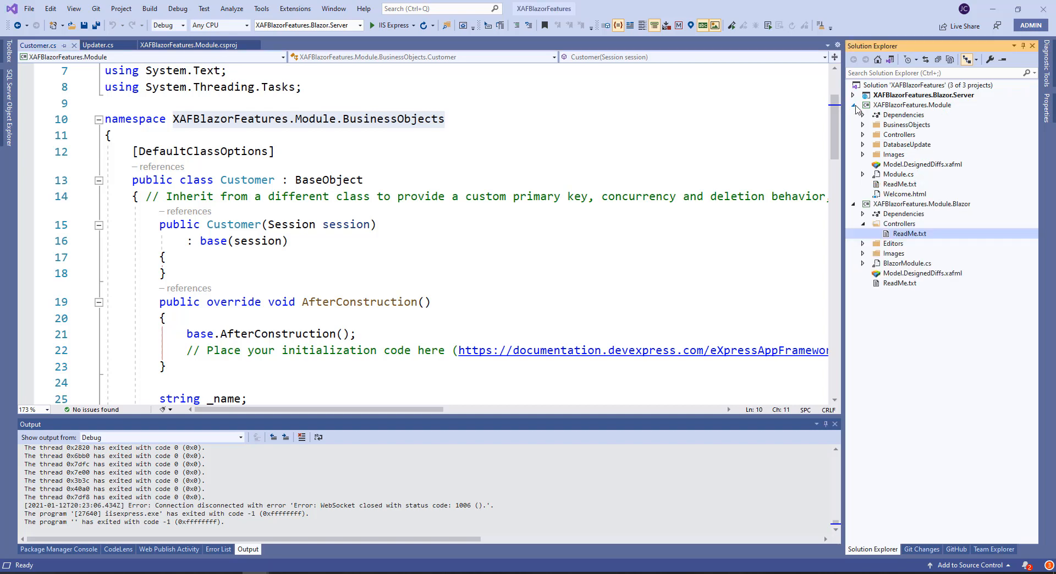
{"action": "left_click", "coordinate": [863, 125]}
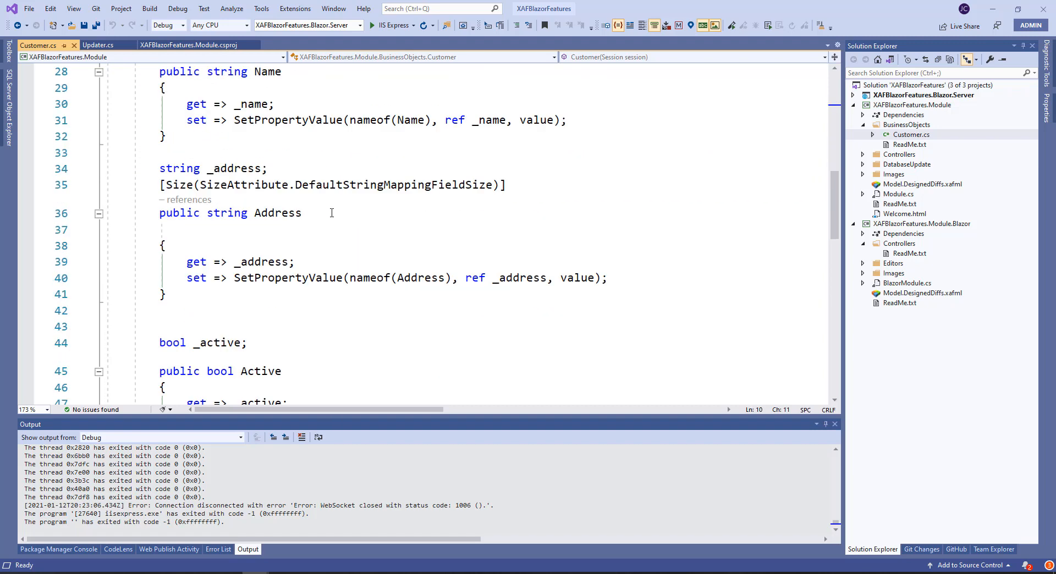
{"action": "scroll", "scroll_direction": "down", "scroll_amount": 3}
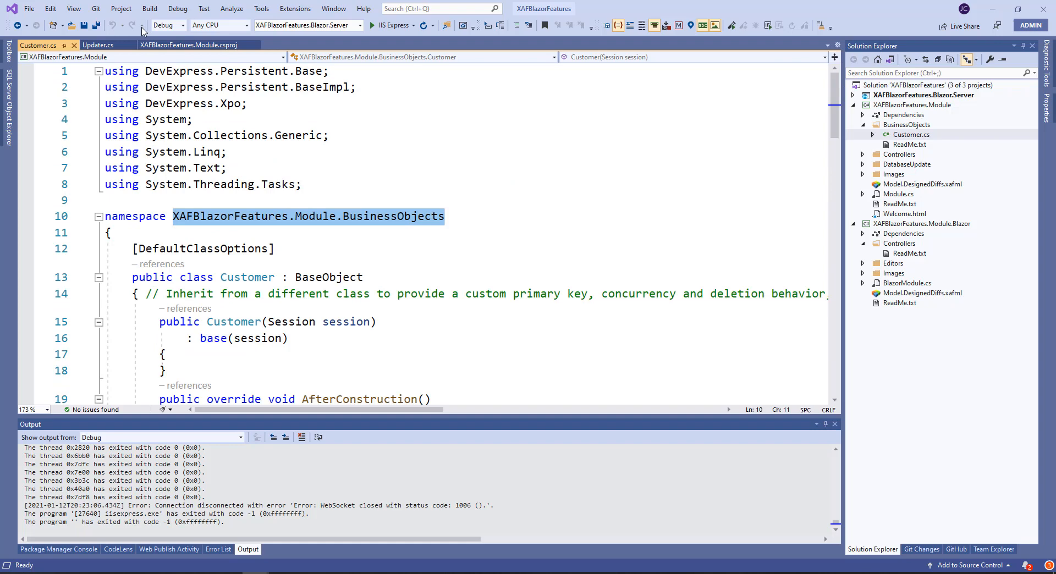
{"action": "left_click", "coordinate": [99, 45]}
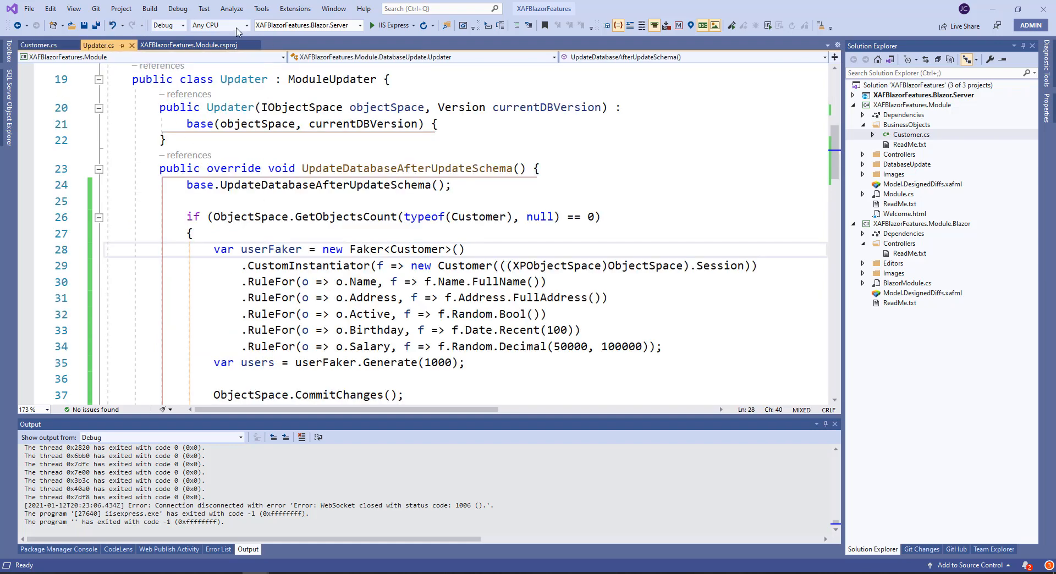
{"action": "left_click", "coordinate": [186, 45]}
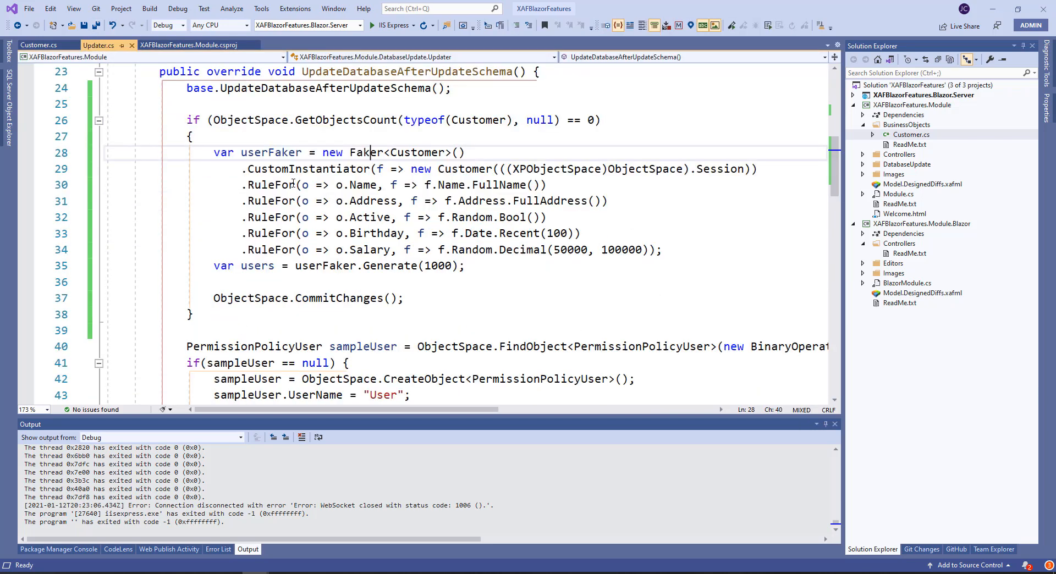
{"action": "double_click", "coordinate": [438, 265]}
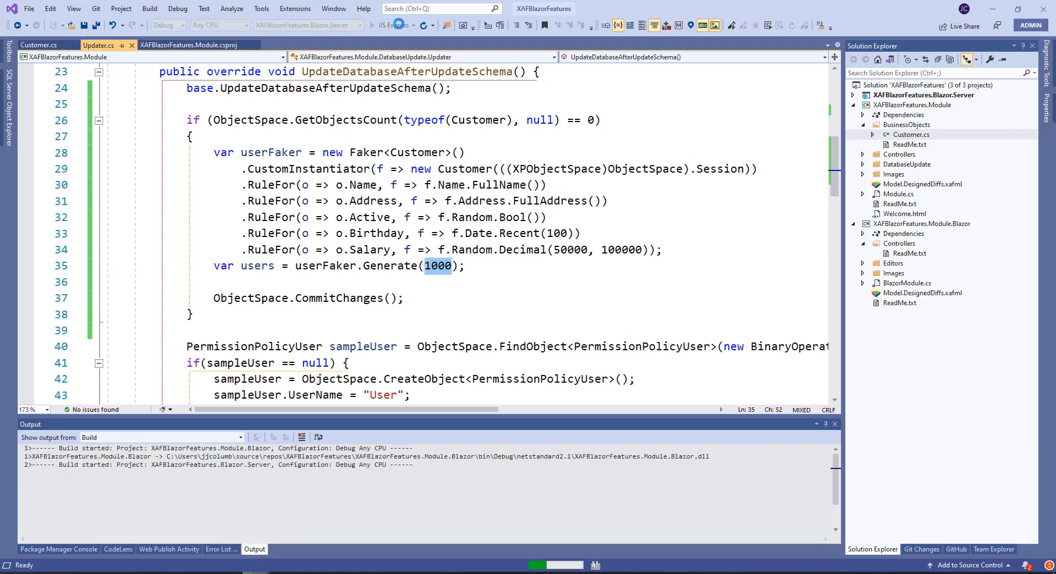
Run the app on IIS Express and log in as Admin with no password
{"action": "left_click", "coordinate": [372, 25]}
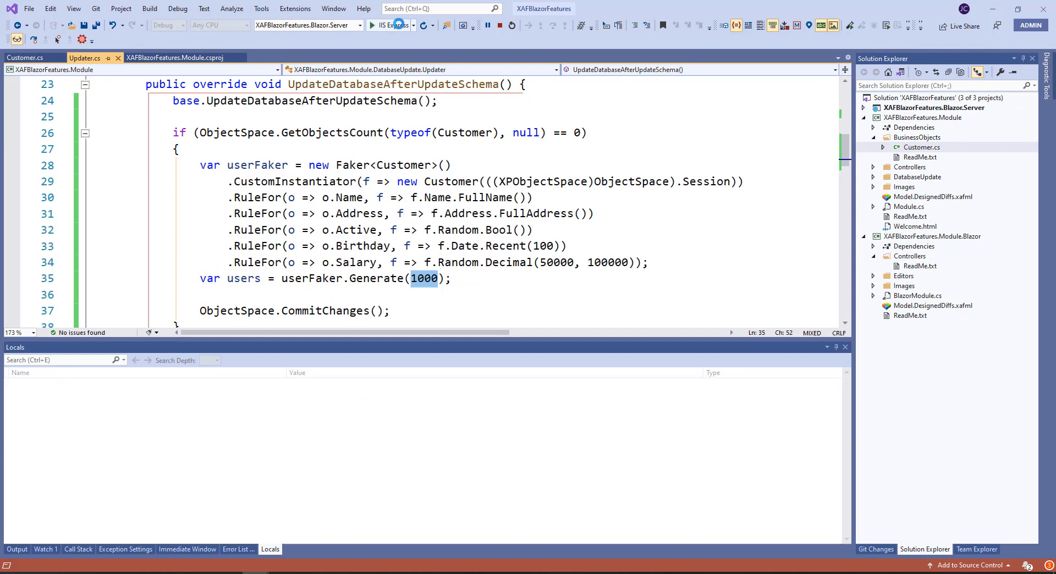
{"action": "left_click", "coordinate": [372, 25]}
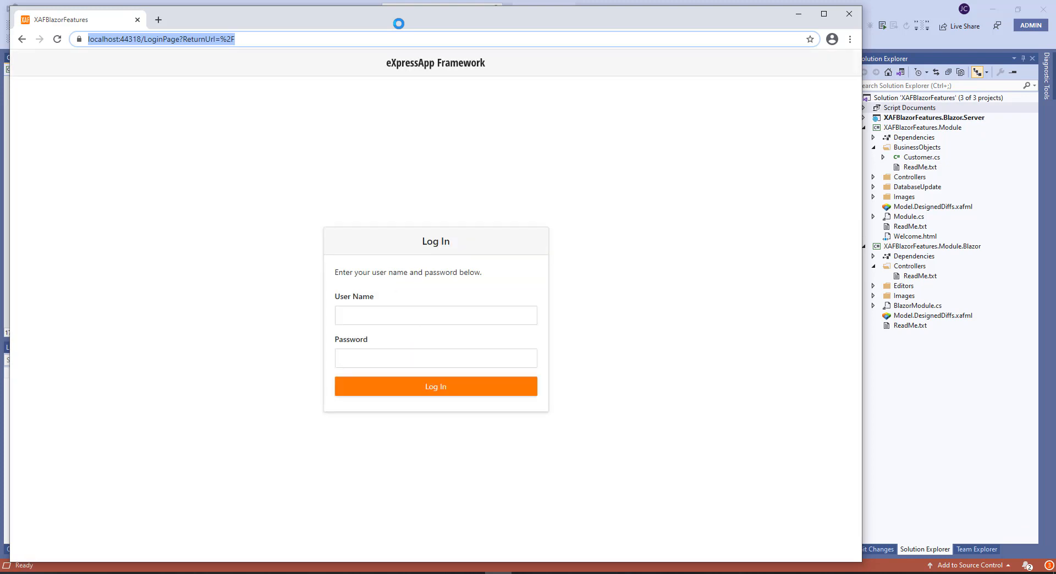
{"action": "left_click", "coordinate": [435, 315]}
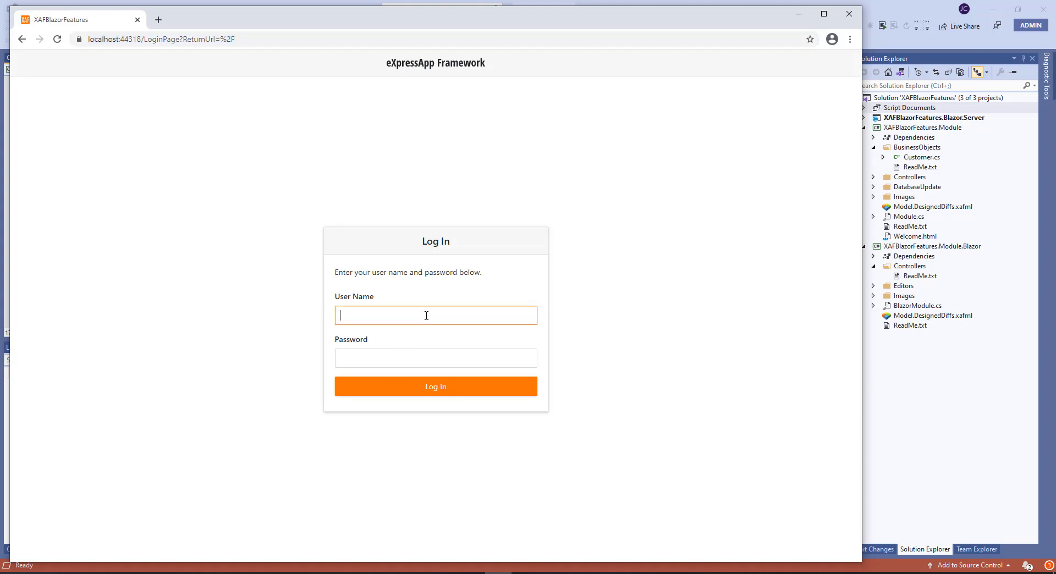
{"action": "type", "text": "Admin"}
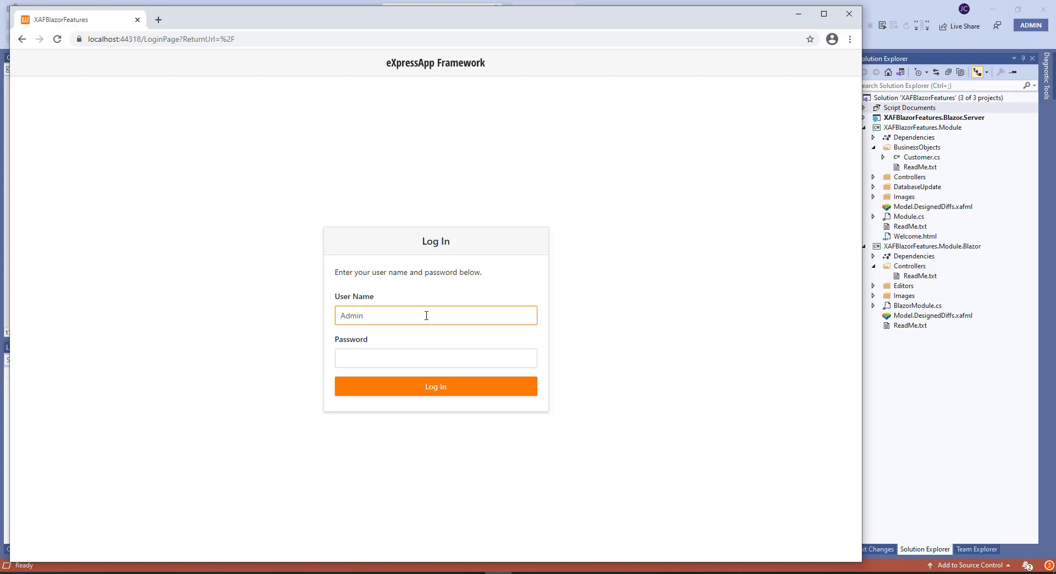
{"action": "left_click", "coordinate": [435, 315]}
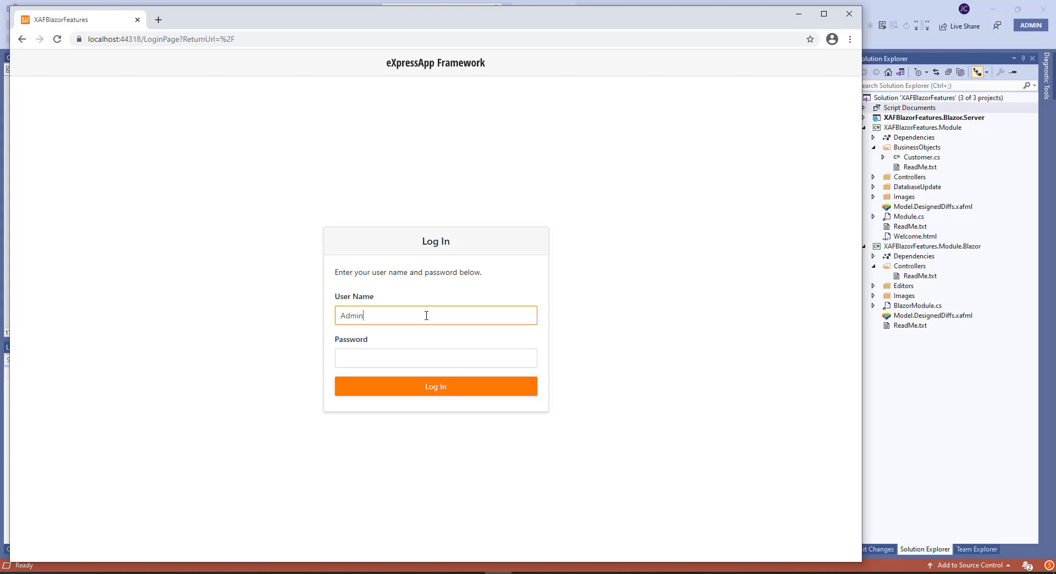
{"action": "left_click", "coordinate": [435, 385]}
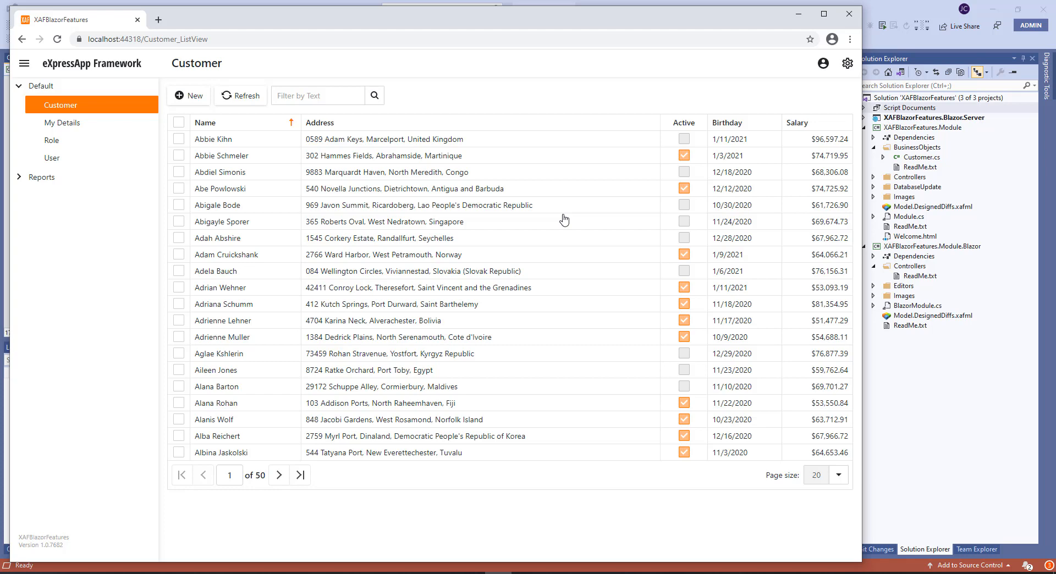
{"action": "mouse_move", "coordinate": [339, 414]}
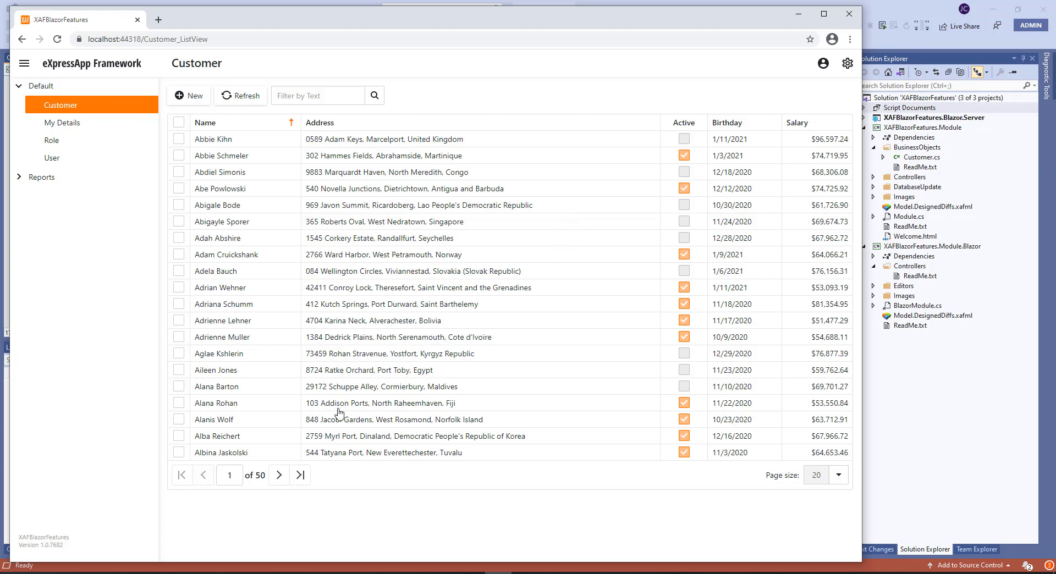
{"action": "mouse_move", "coordinate": [472, 147]}
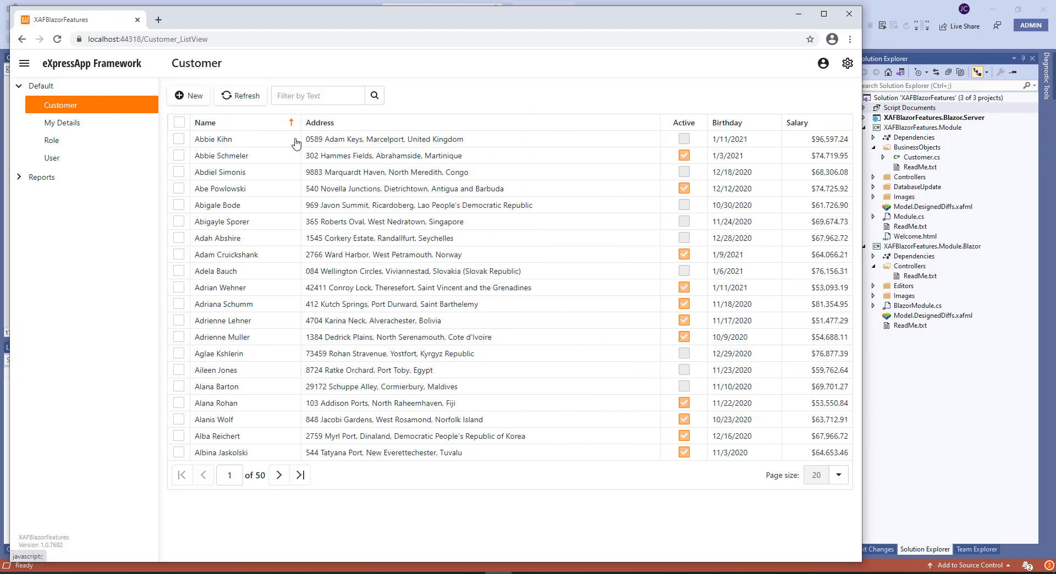
{"action": "mouse_move", "coordinate": [450, 148]}
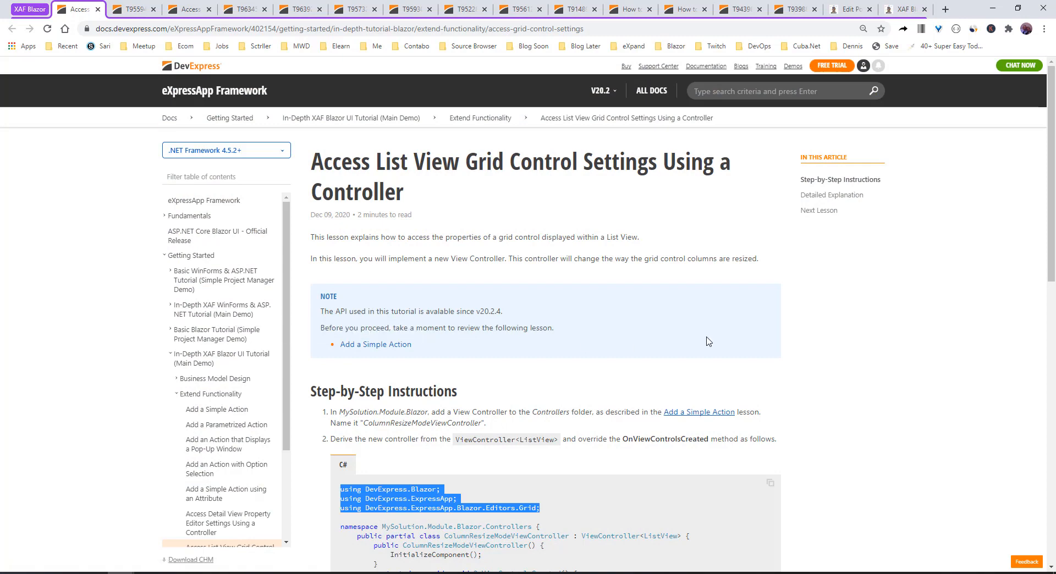
Copy the ColumnResizeModeViewController code from the docs article and return to Visual Studio
{"action": "scroll", "scroll_direction": "down", "scroll_amount": 3}
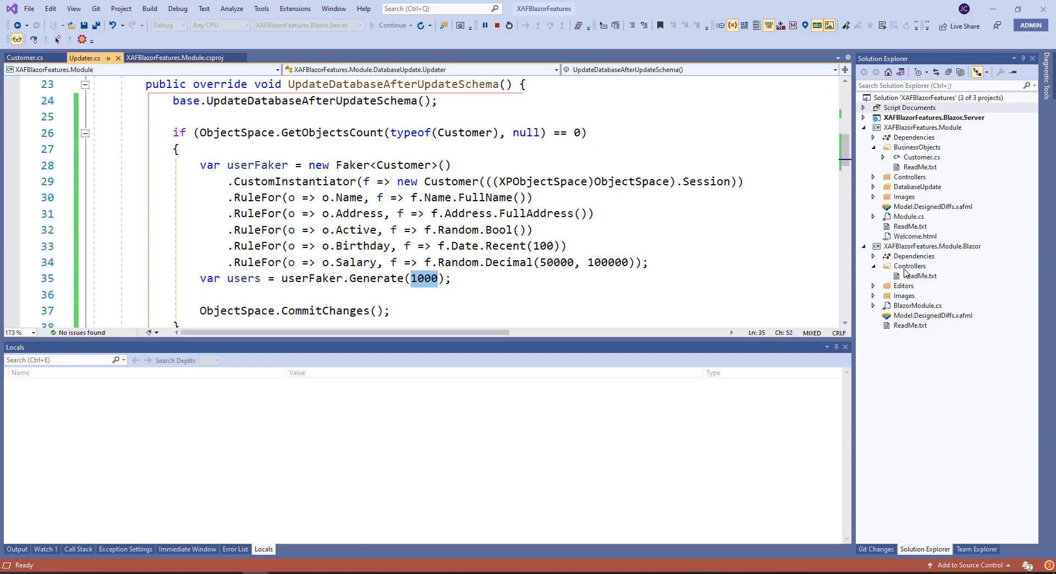
{"action": "right_click", "coordinate": [910, 265]}
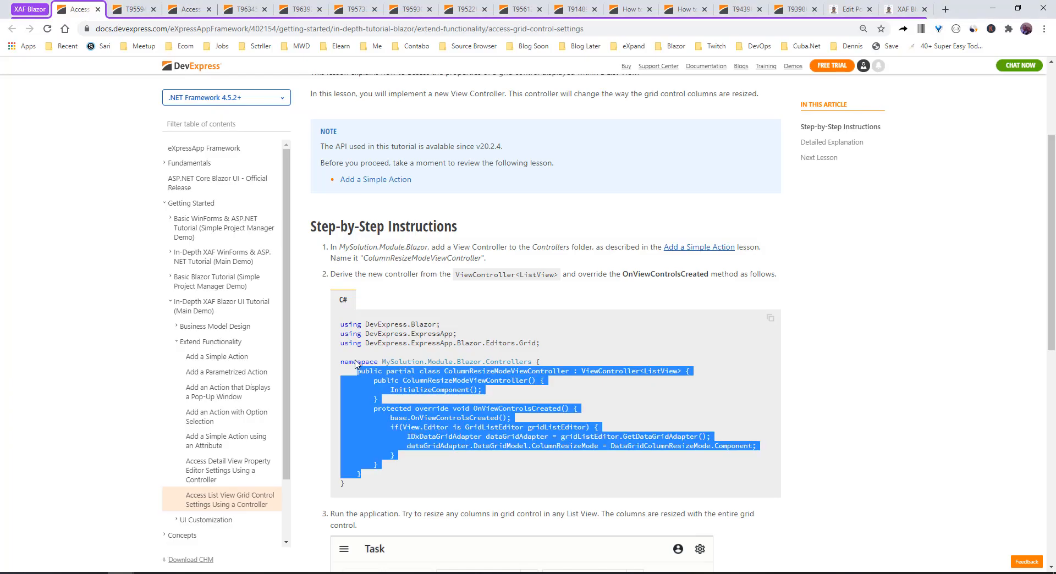
{"action": "right_click", "coordinate": [418, 394]}
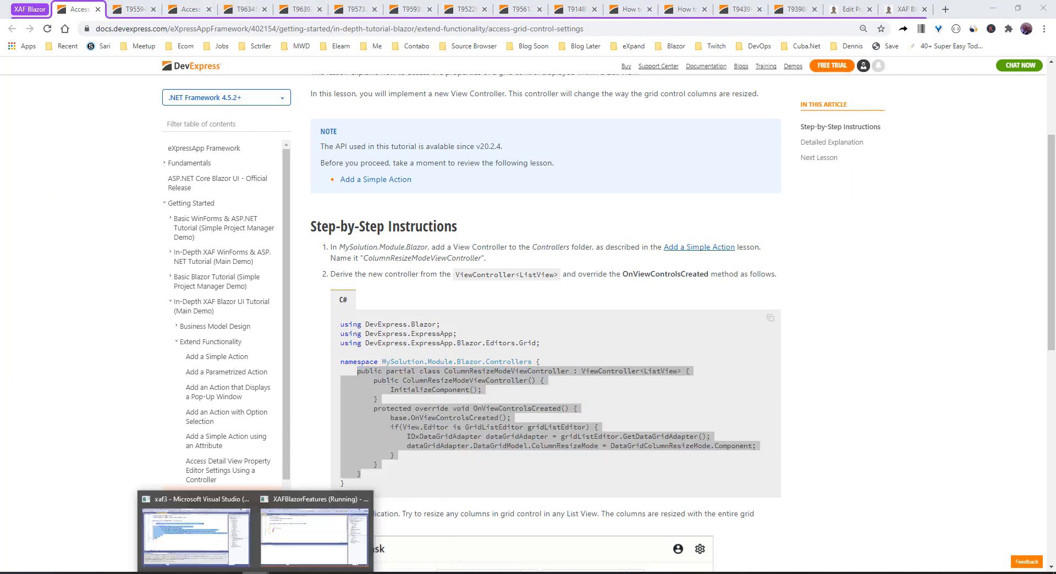
{"action": "left_click", "coordinate": [194, 532]}
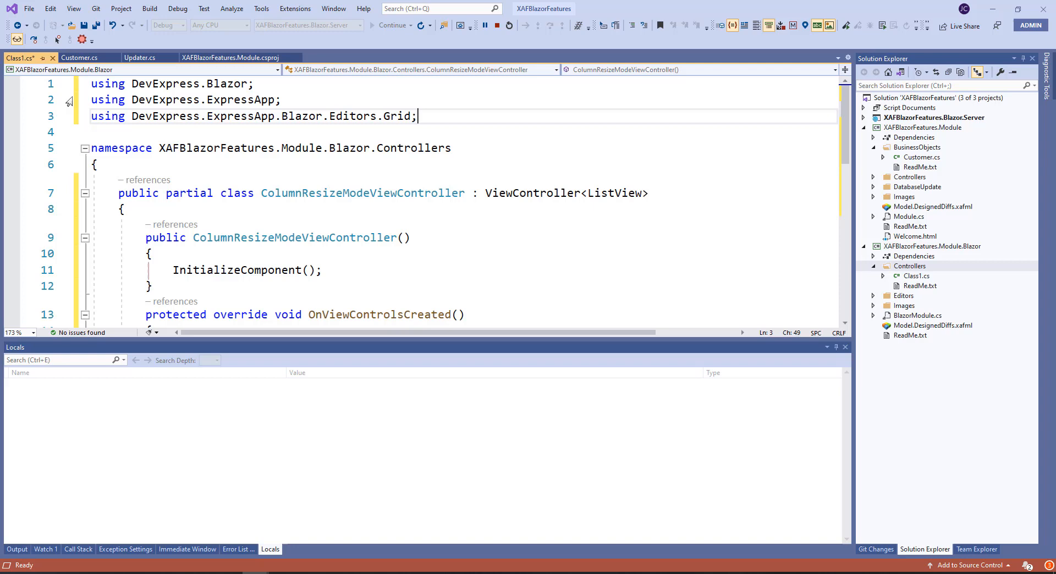
Remove 'partial' and the InitializeComponent() line from Class1.cs, then save
{"action": "scroll", "scroll_direction": "down", "scroll_amount": 3}
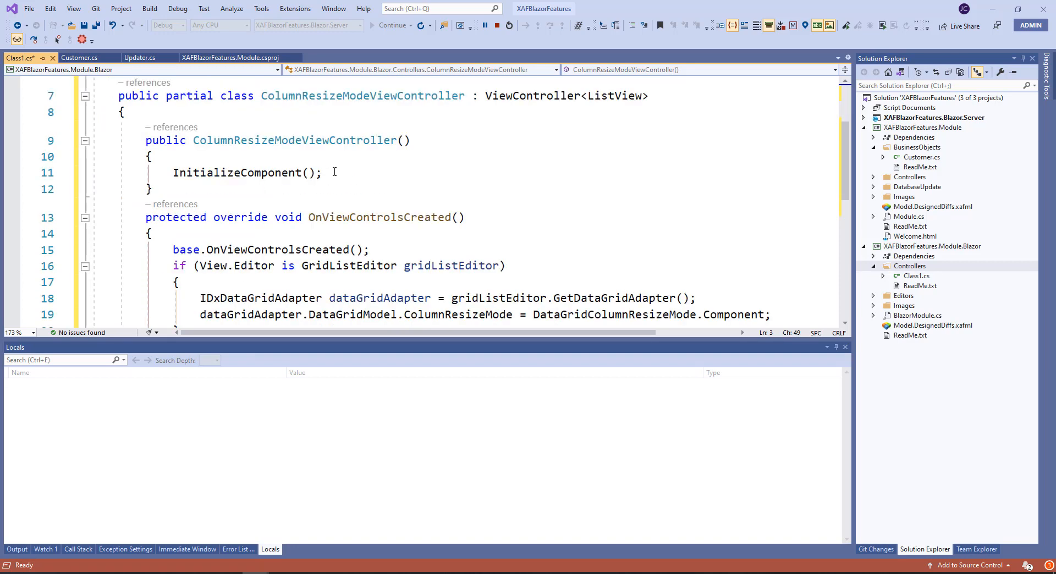
{"action": "key", "text": "Delete"}
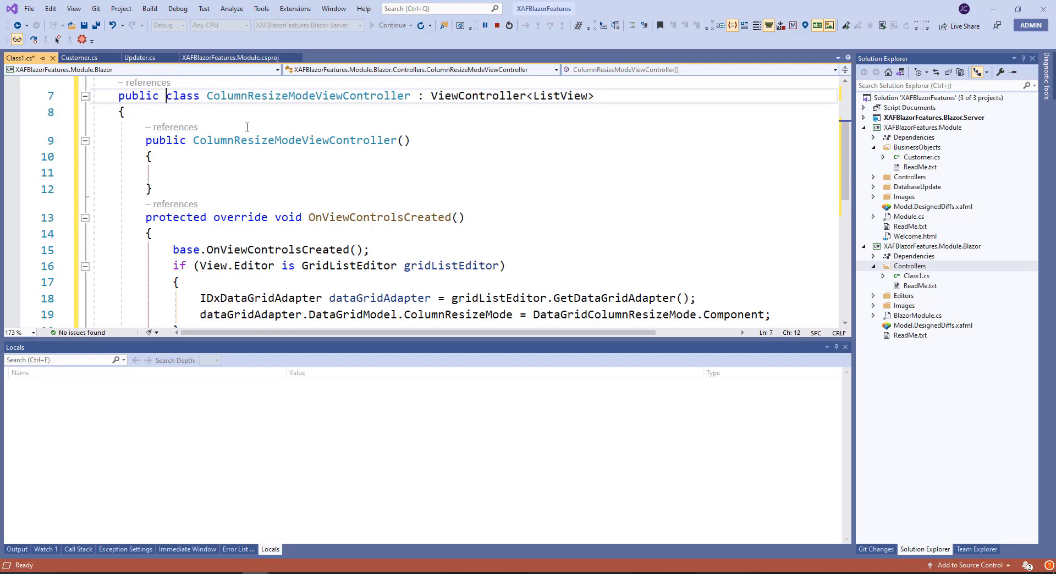
{"action": "scroll", "scroll_direction": "down", "scroll_amount": 3}
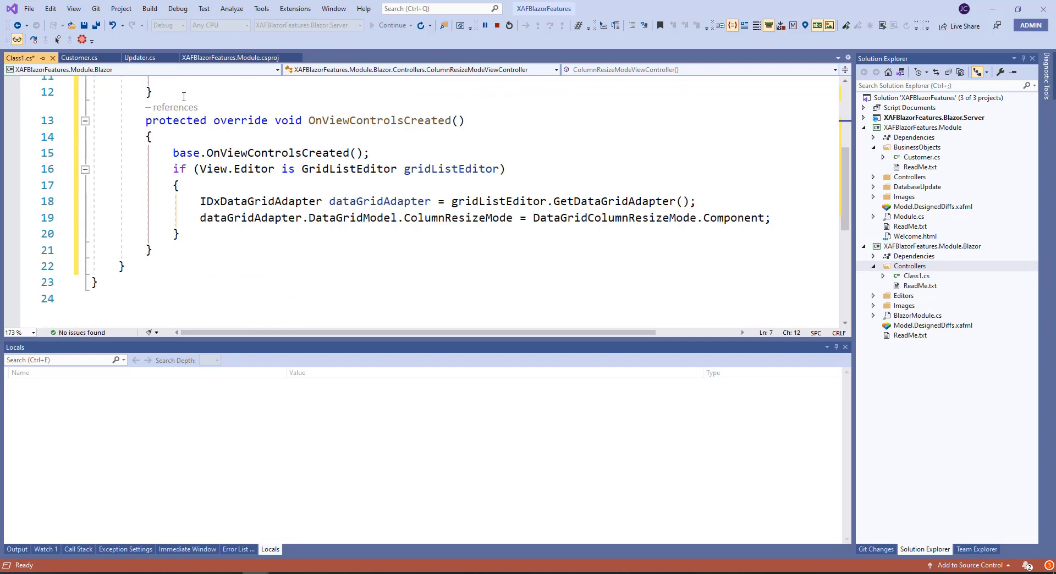
{"action": "key", "text": "ctrl+s"}
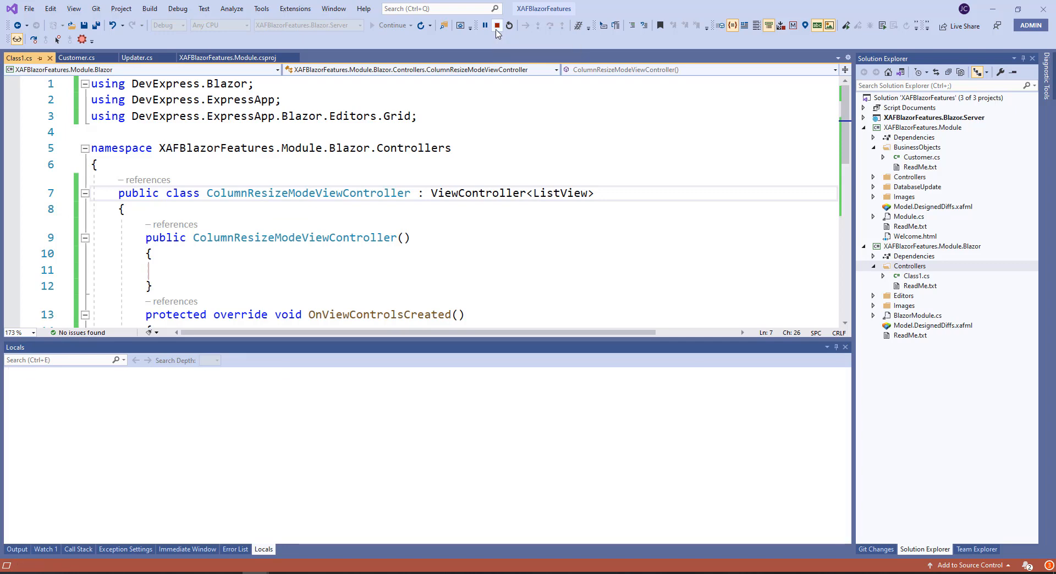
Stop debugging and rename Class1.cs to ColumnResizeModeViewController.cs
{"action": "left_click", "coordinate": [496, 25]}
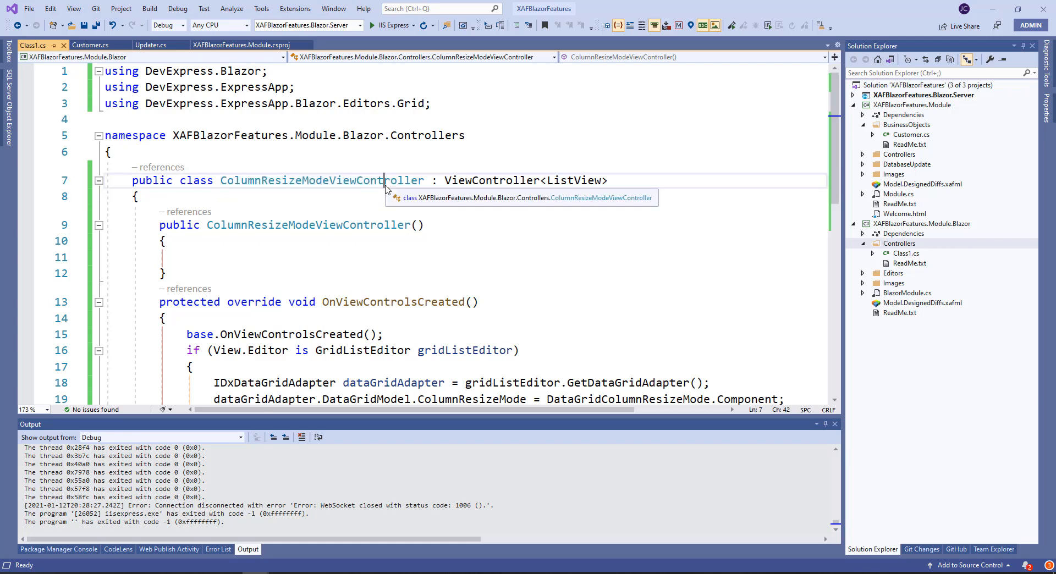
{"action": "double_click", "coordinate": [321, 180]}
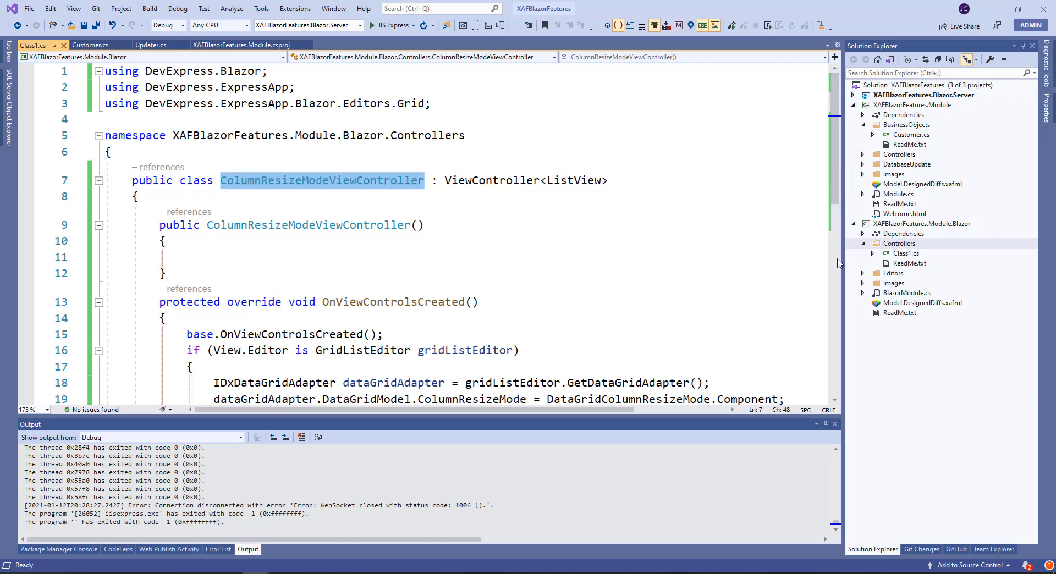
{"action": "right_click", "coordinate": [905, 253]}
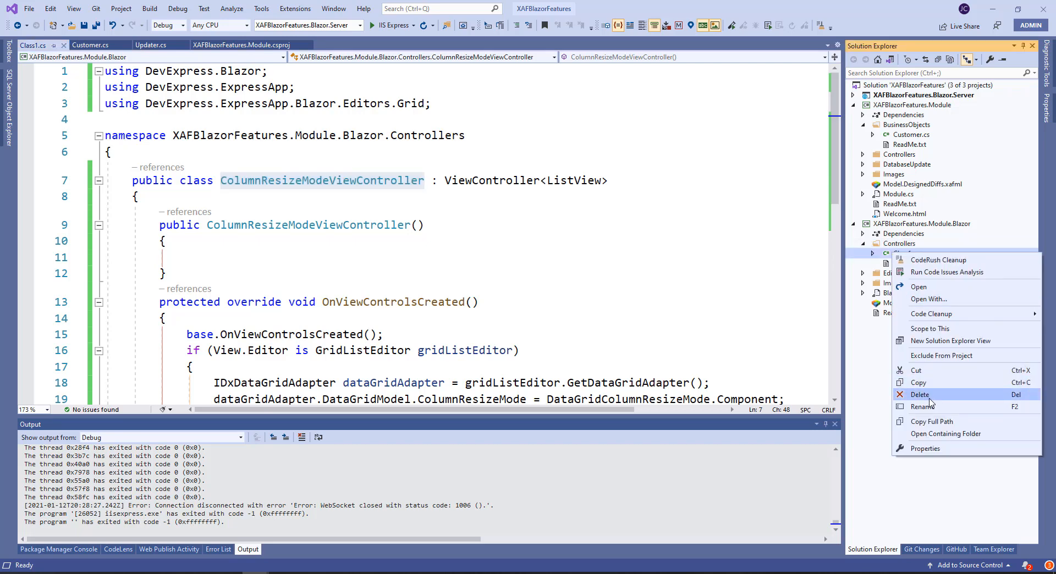
{"action": "left_click", "coordinate": [918, 286]}
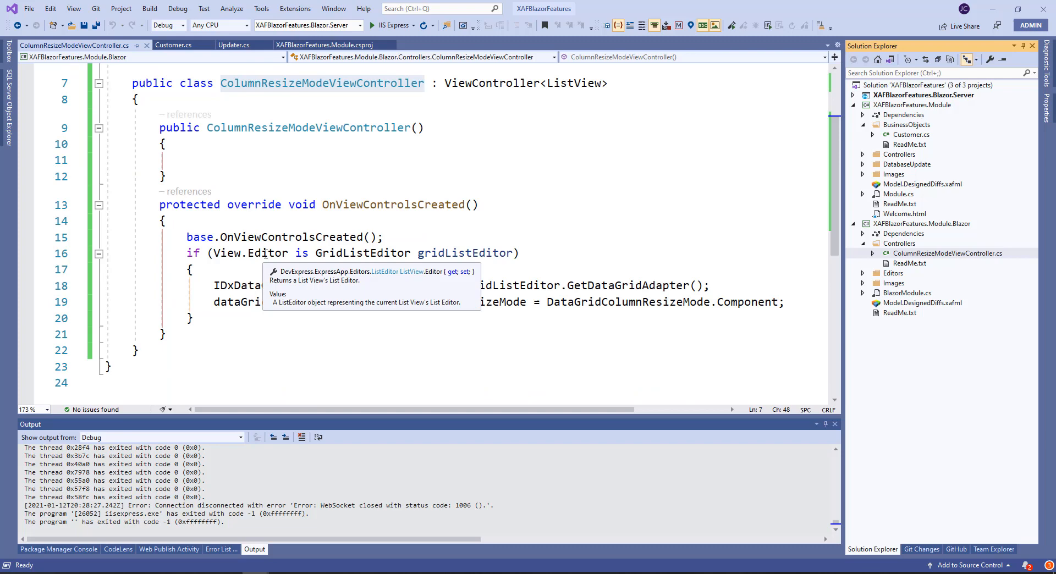
{"action": "mouse_move", "coordinate": [418, 252]}
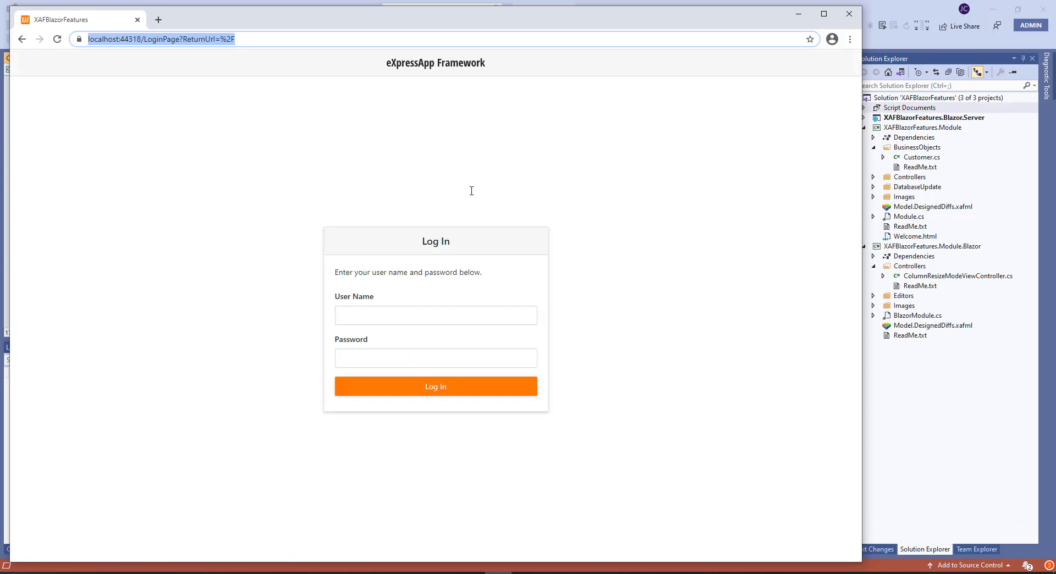
Log in as Admin, refresh past the error, and drag the Name column border
{"action": "type", "text": "Ad"}
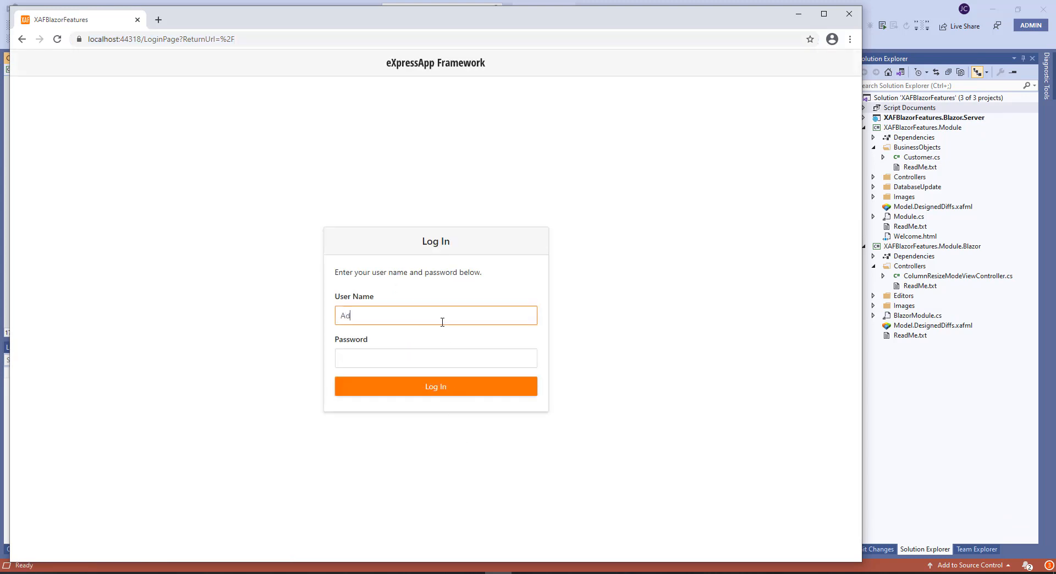
{"action": "left_click", "coordinate": [435, 386]}
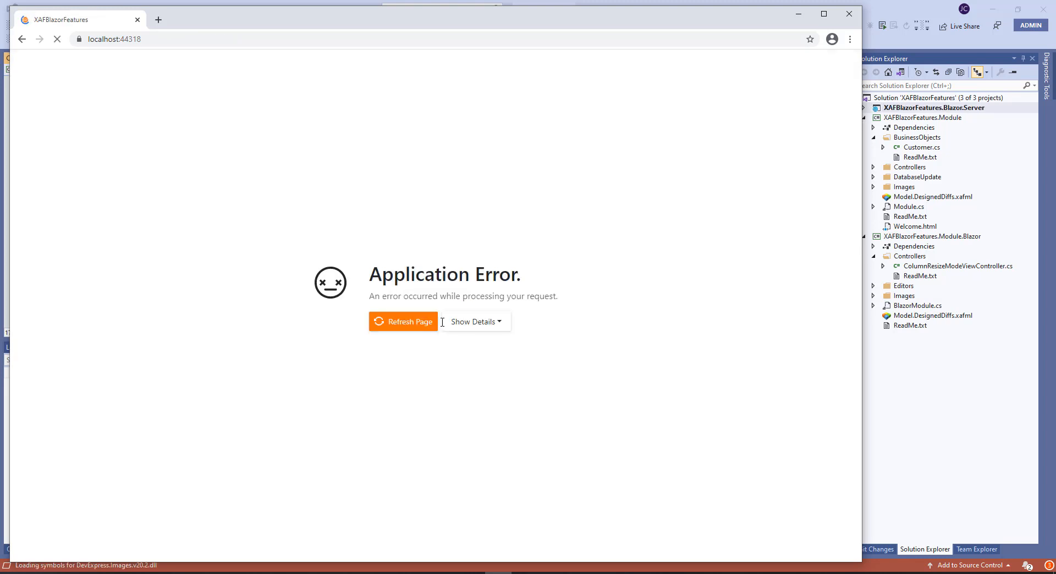
{"action": "left_click", "coordinate": [403, 321]}
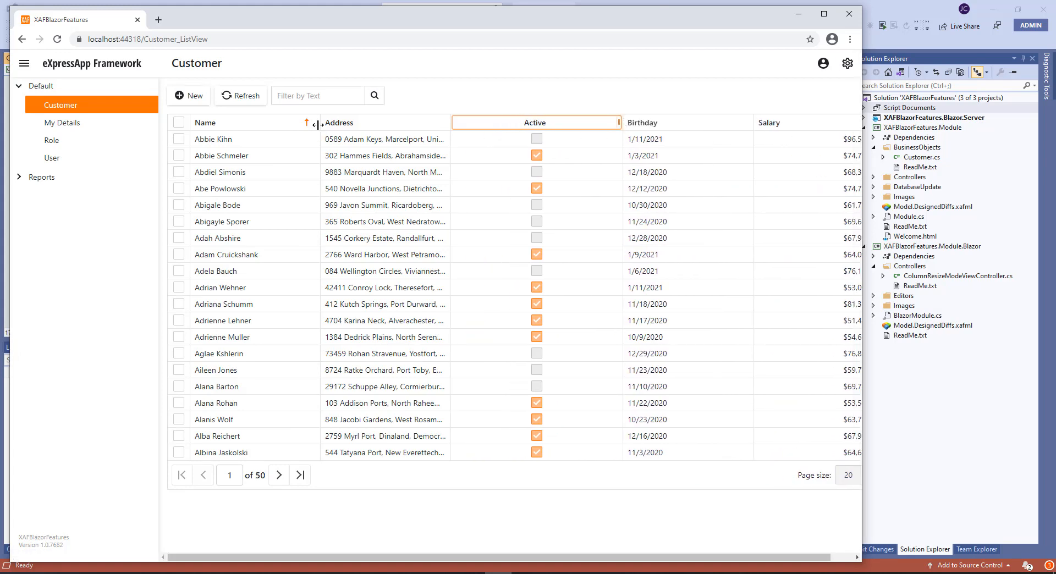
{"action": "left_click_drag", "start_coordinate": [316, 122], "coordinate": [313, 122]}
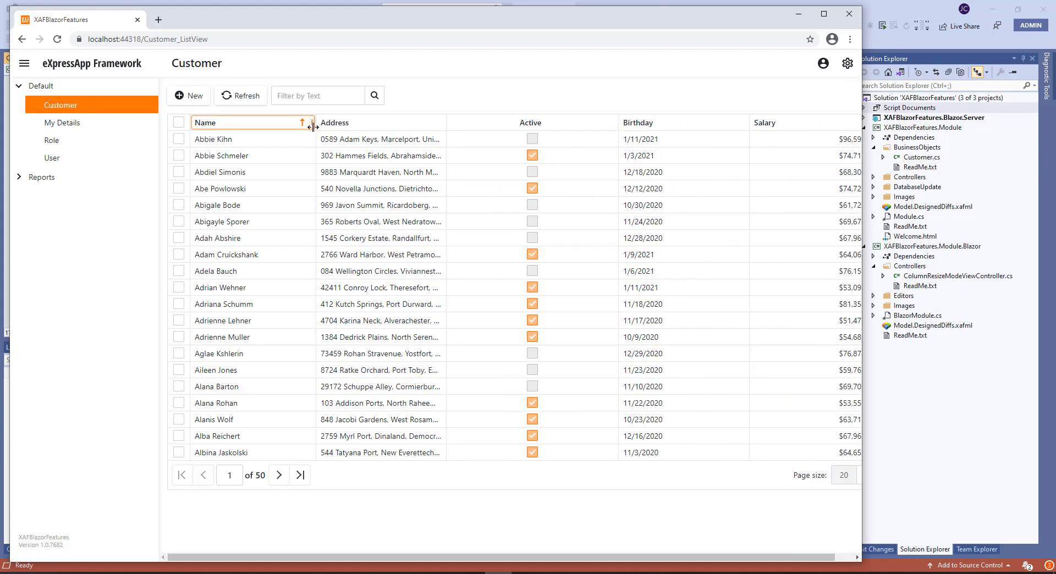
{"action": "mouse_move", "coordinate": [317, 129]}
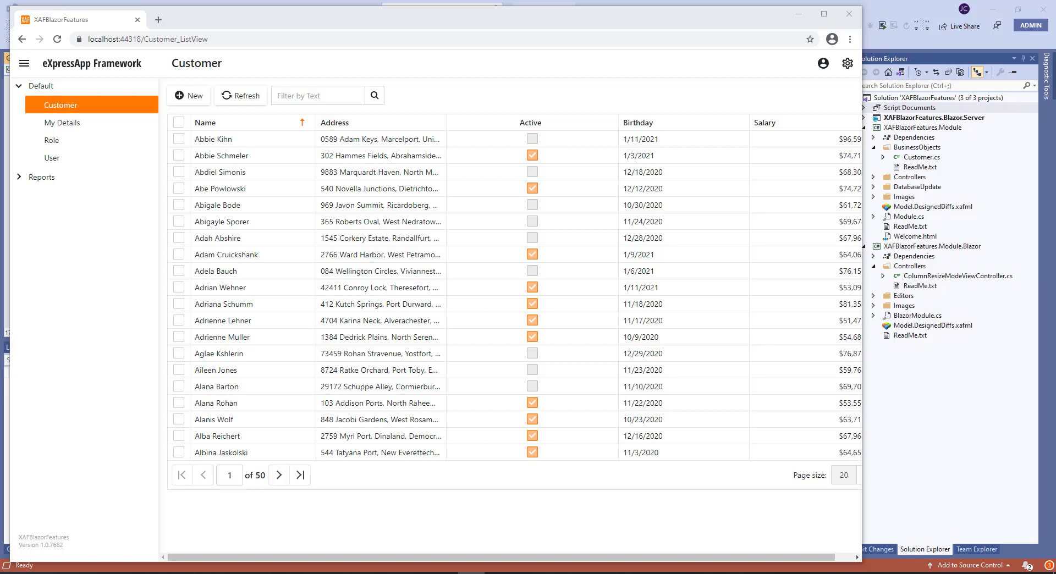
{"action": "mouse_move", "coordinate": [973, 568]}
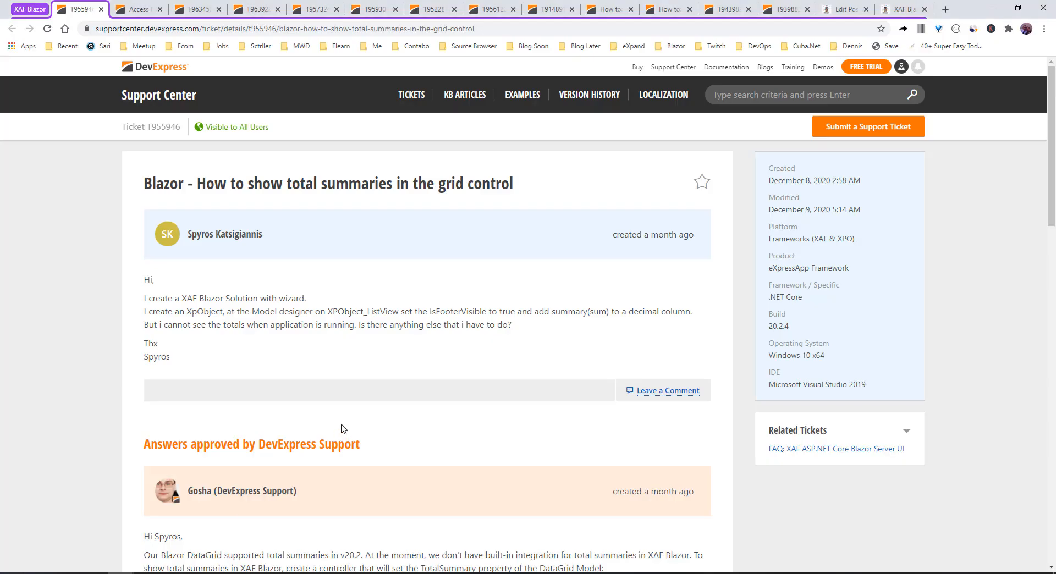
Scroll the support ticket down to the approved answer's BlazorFooterViewController.cs code
{"action": "scroll", "scroll_direction": "down", "scroll_amount": 3}
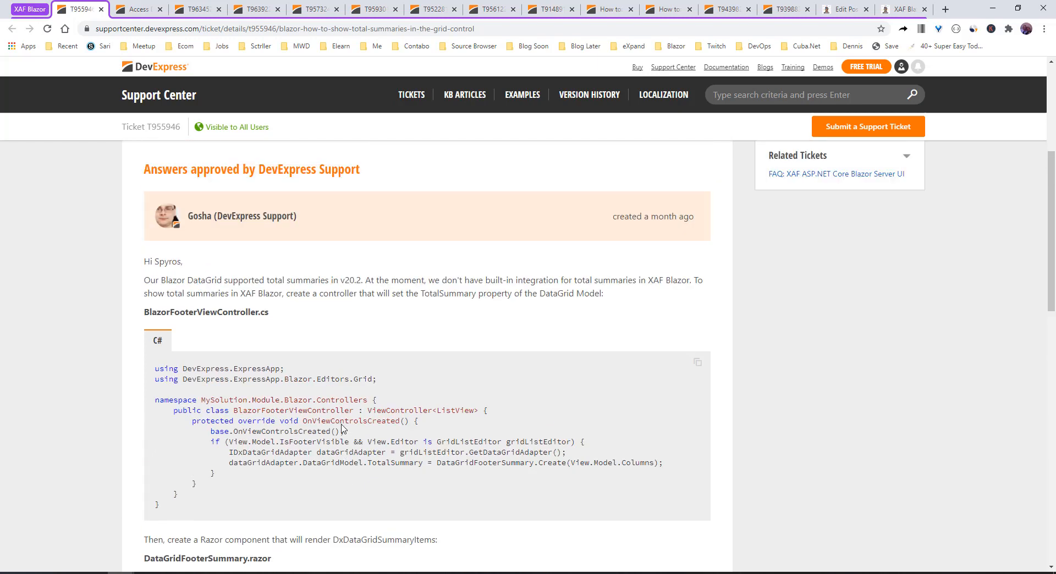
{"action": "scroll", "scroll_direction": "down", "scroll_amount": 3}
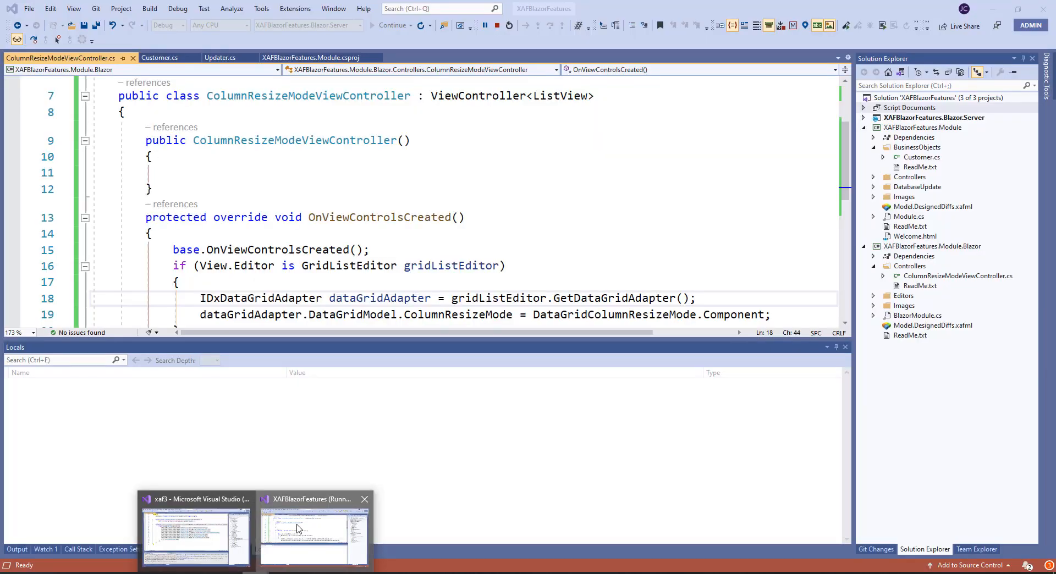
Add a Controllers class holding the pasted BlazorFooterViewController code and select DataGridFooterSummary
{"action": "right_click", "coordinate": [909, 265]}
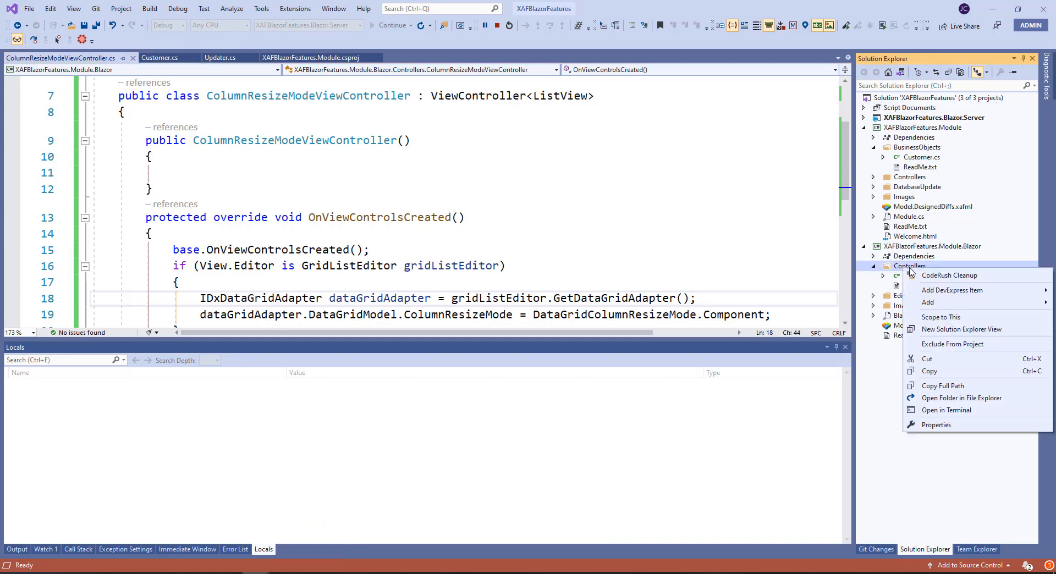
{"action": "mouse_move", "coordinate": [951, 290]}
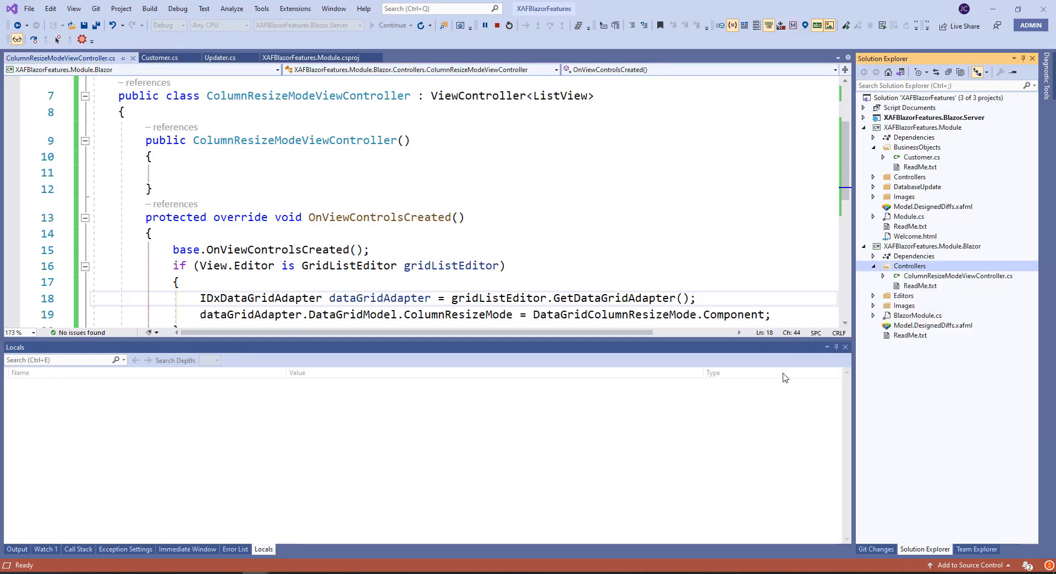
{"action": "mouse_move", "coordinate": [725, 456]}
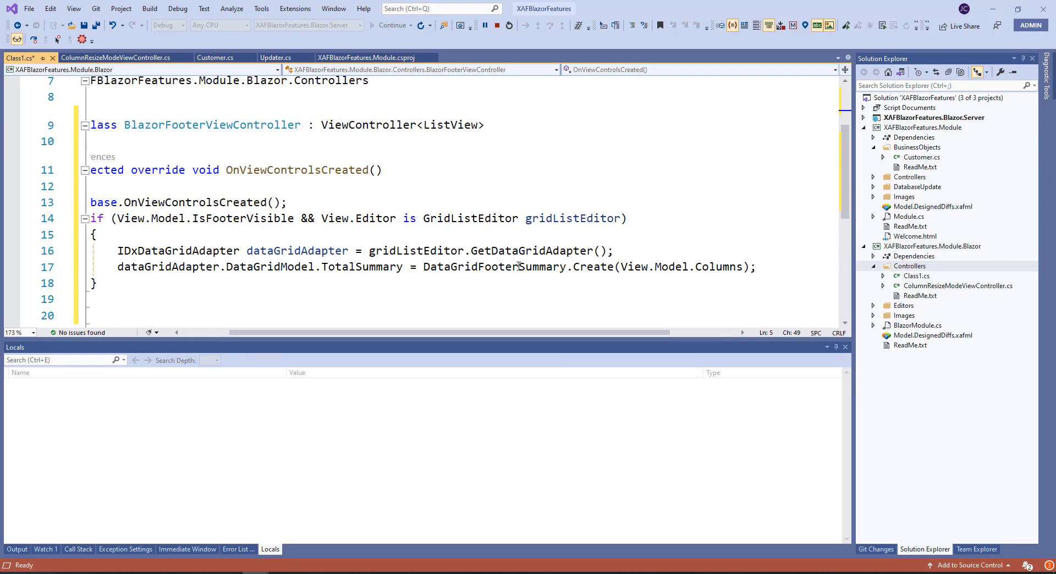
{"action": "double_click", "coordinate": [494, 267]}
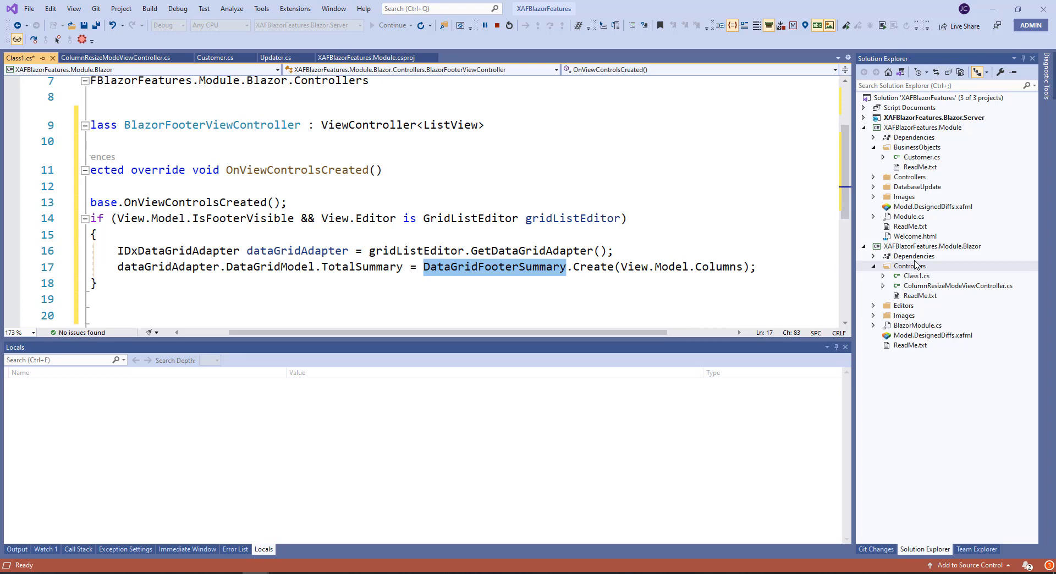
{"action": "right_click", "coordinate": [909, 265]}
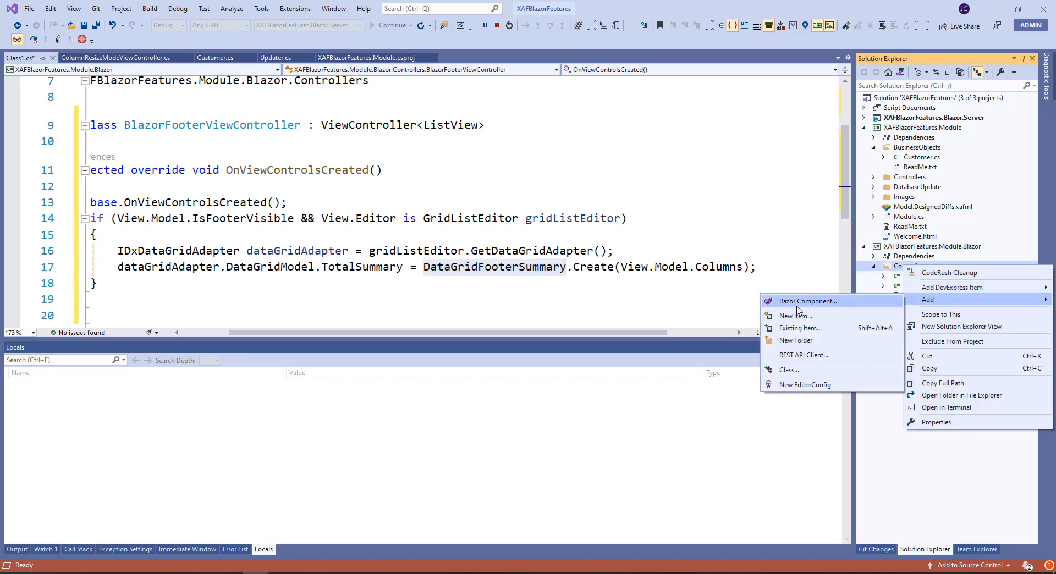
Add a new Razor component named DataGridFooterSummary.razor to Controllers
{"action": "left_click", "coordinate": [795, 316]}
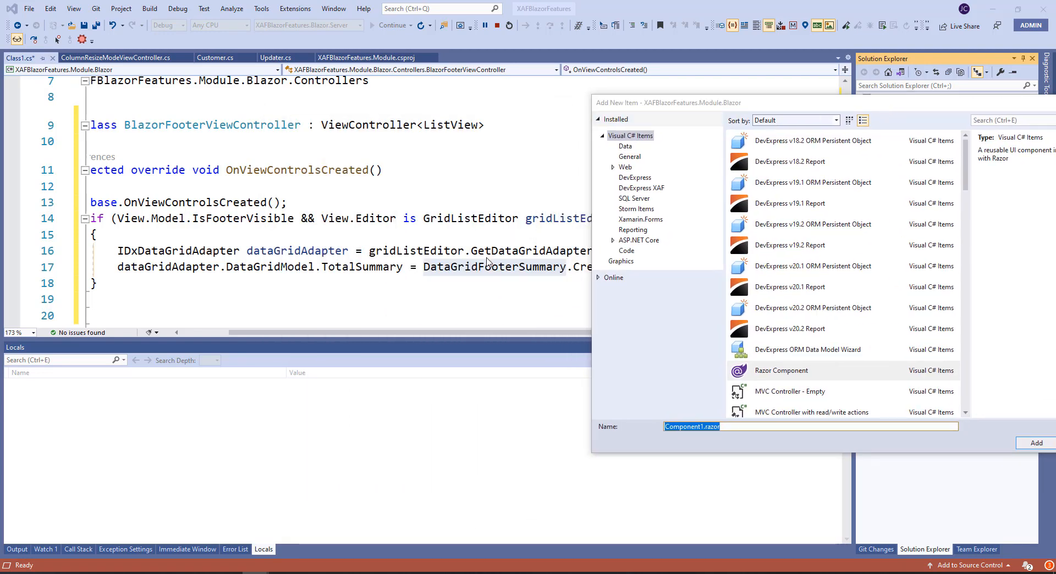
{"action": "left_click", "coordinate": [704, 427]}
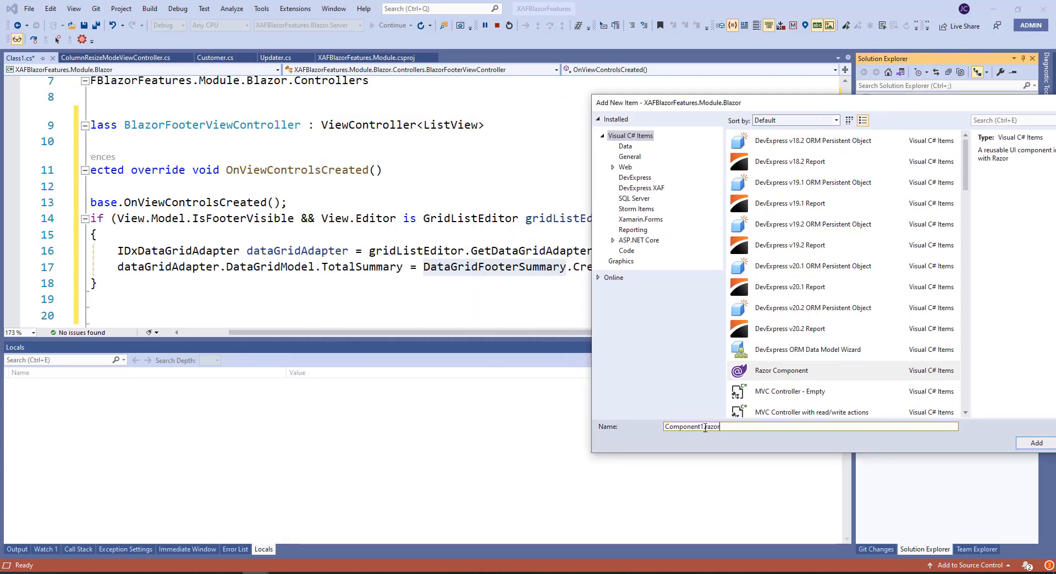
{"action": "type", "text": "DataGrid.razor"}
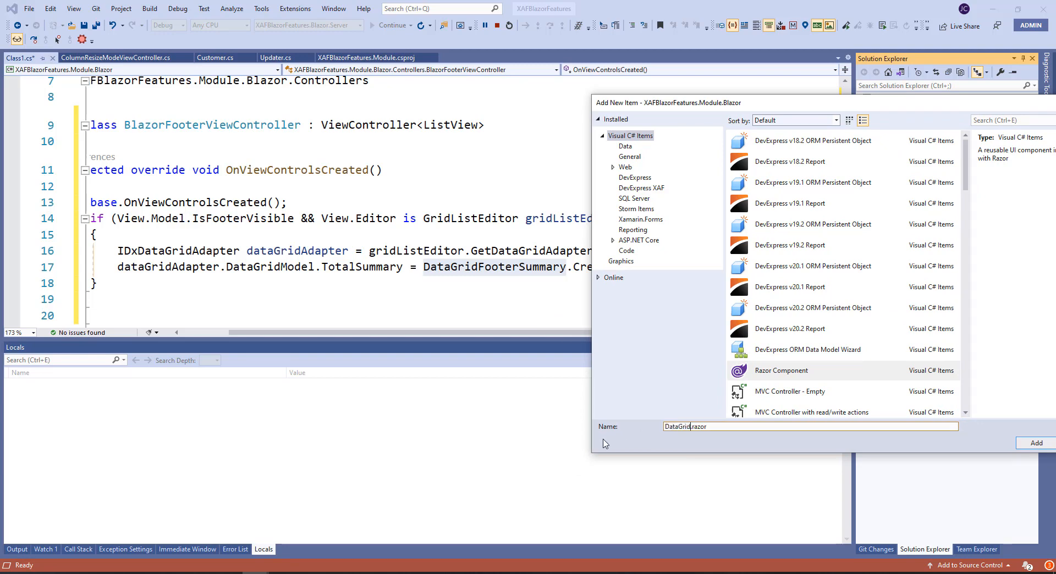
{"action": "type", "text": "FooterSummary"}
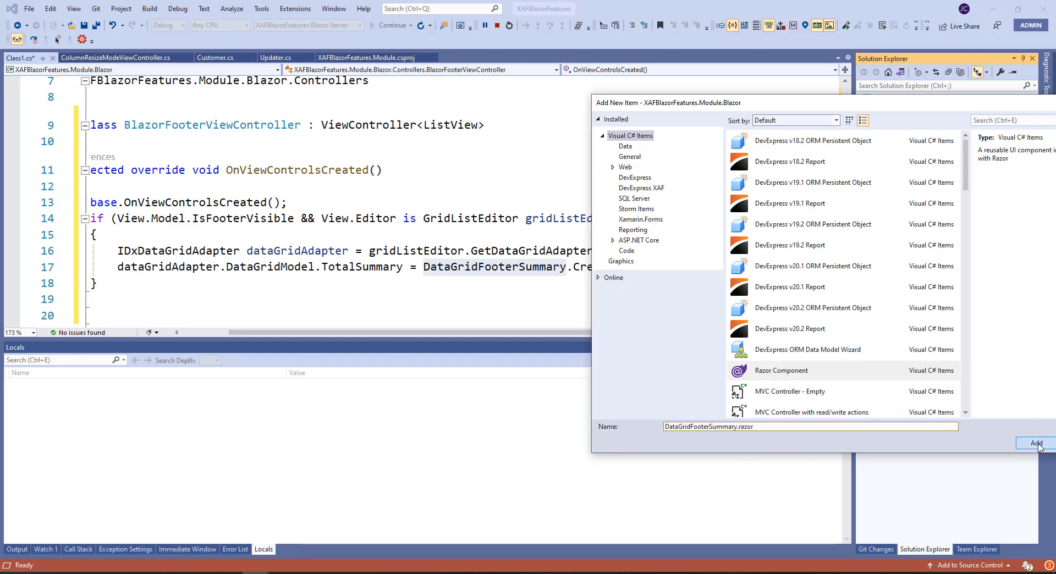
{"action": "left_click", "coordinate": [1035, 443]}
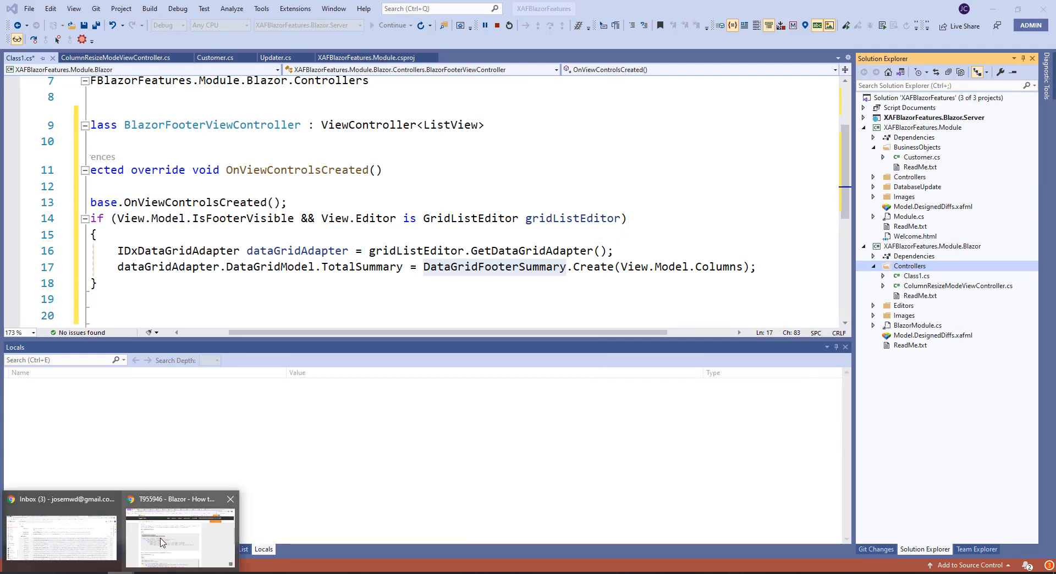
Paste the ticket's summary-item loop markup and static Create method into DataGridFooterSummary.razor
{"action": "left_click", "coordinate": [180, 532]}
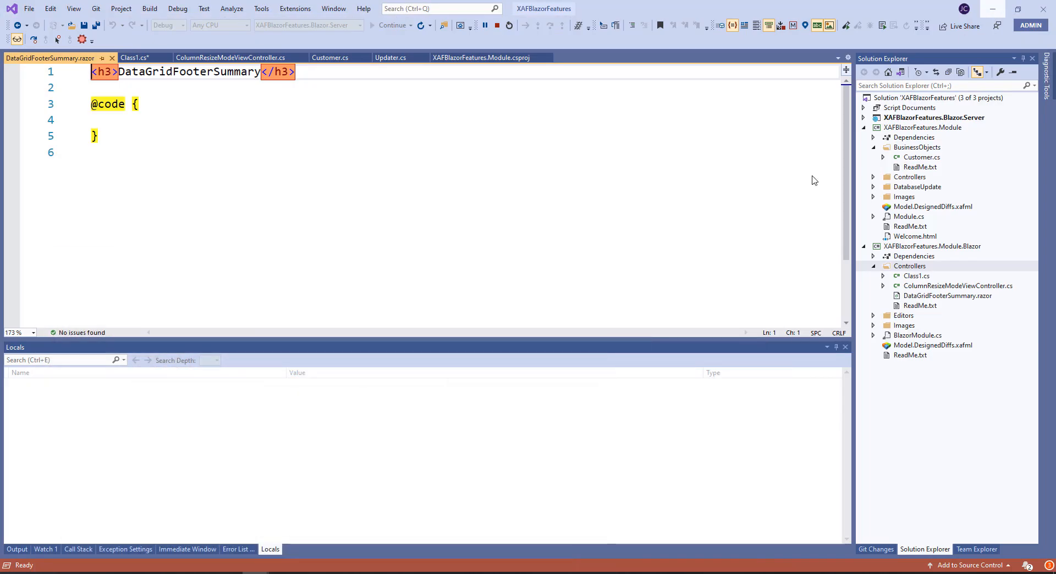
{"action": "key", "text": "ctrl+a"}
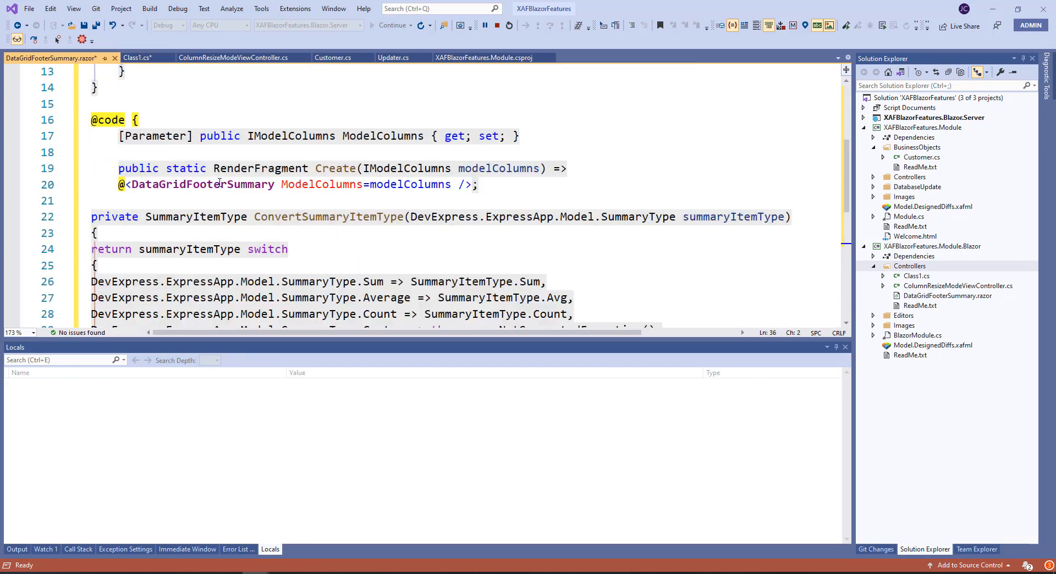
{"action": "scroll", "scroll_direction": "down", "scroll_amount": 3}
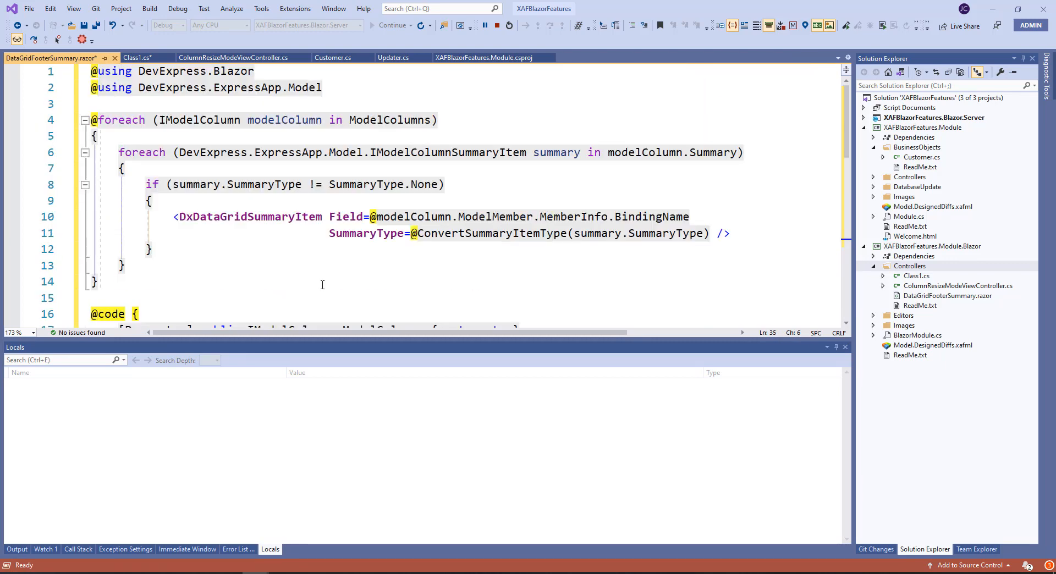
{"action": "left_click", "coordinate": [137, 58]}
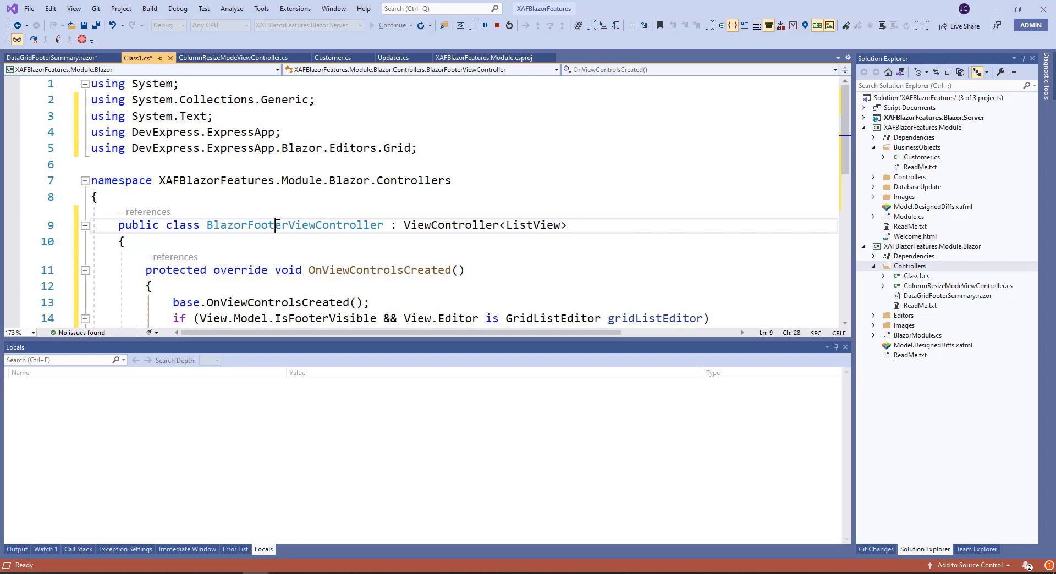
Rename Class1.cs in Solution Explorer to BlazorFooterViewController.cs to match the class name
{"action": "double_click", "coordinate": [294, 224]}
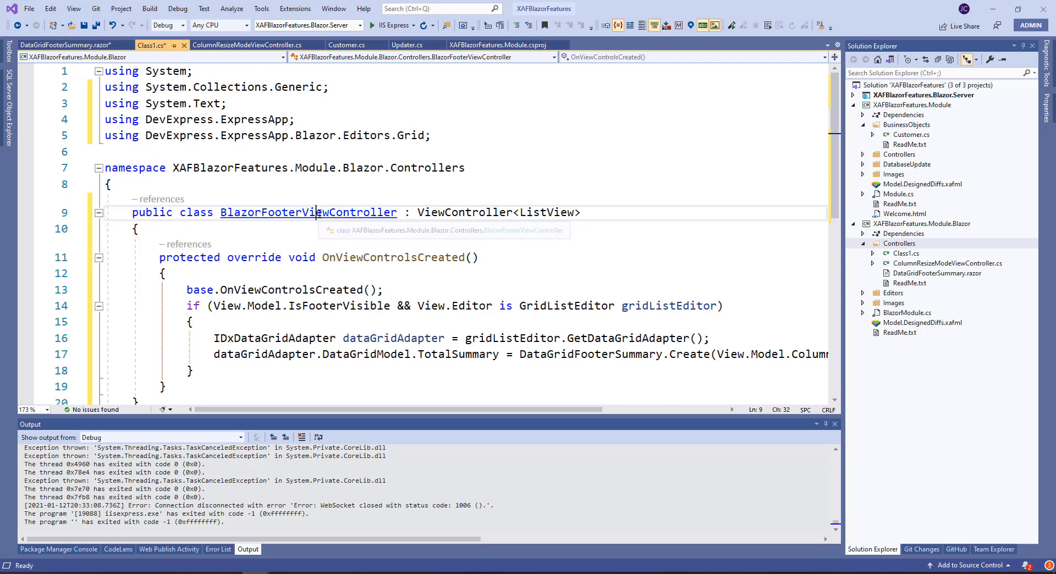
{"action": "double_click", "coordinate": [308, 212]}
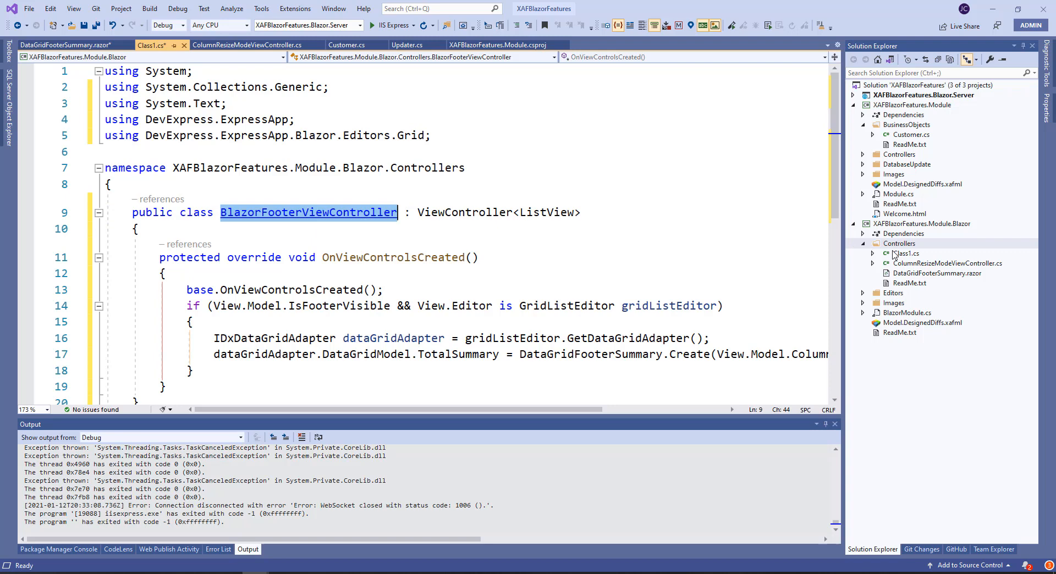
{"action": "left_click", "coordinate": [905, 253]}
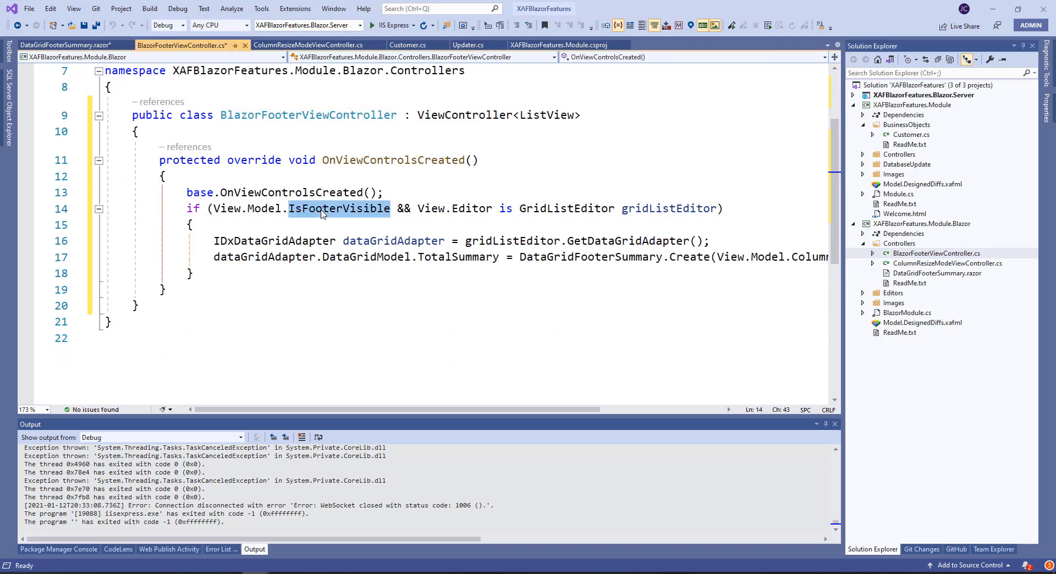
{"action": "mouse_move", "coordinate": [566, 207]}
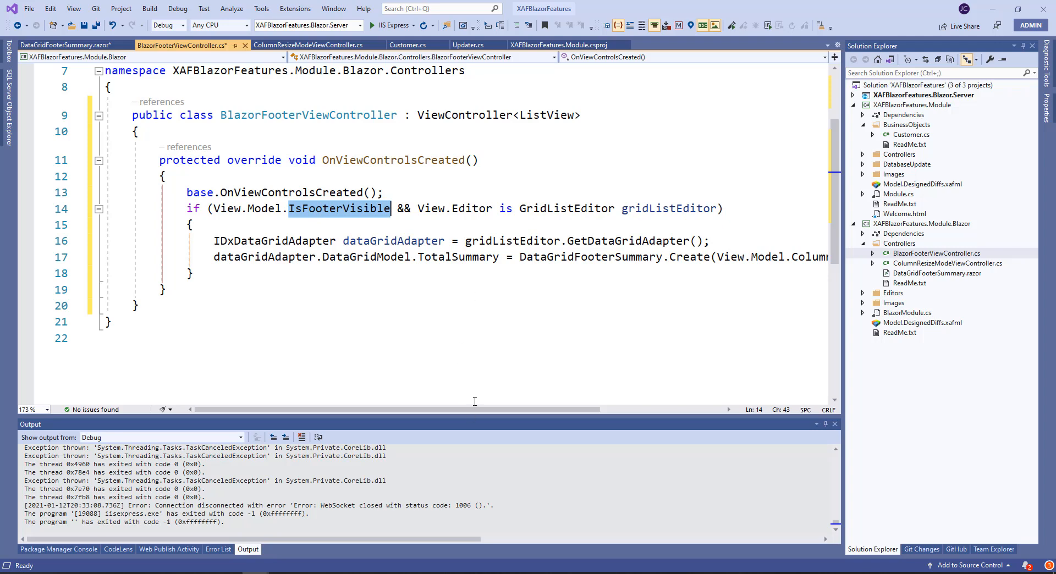
Reopen the DataGridFooterSummary.razor component file from its reference
{"action": "scroll", "scroll_direction": "left", "scroll_amount": 3}
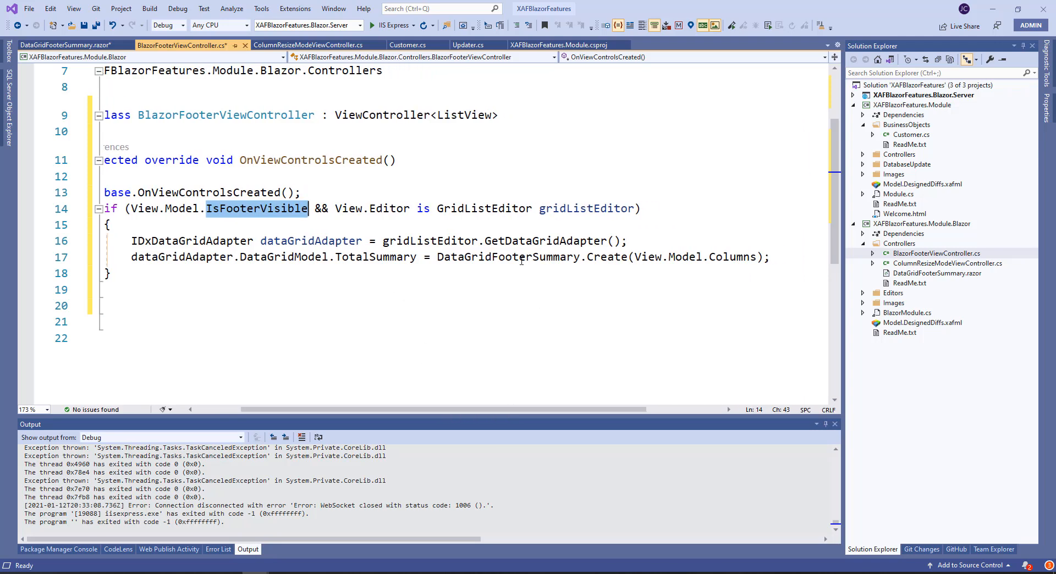
{"action": "double_click", "coordinate": [507, 256]}
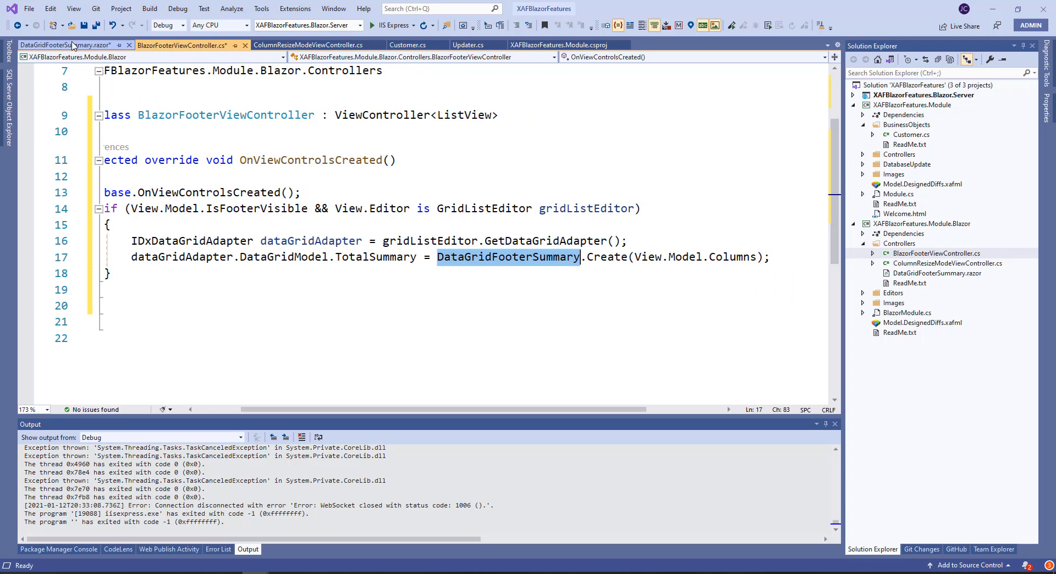
{"action": "left_click", "coordinate": [182, 45]}
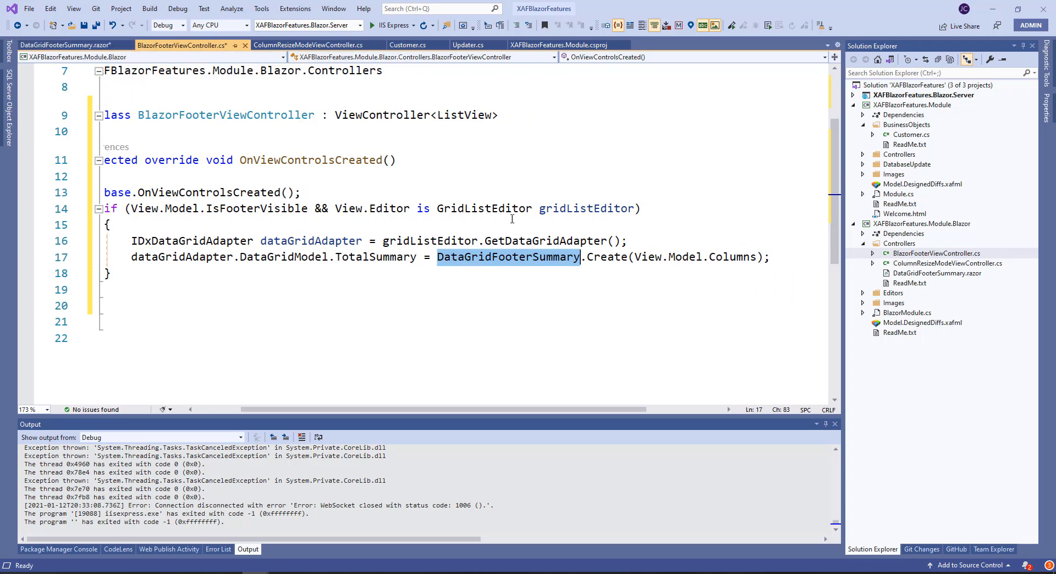
{"action": "left_click", "coordinate": [64, 45]}
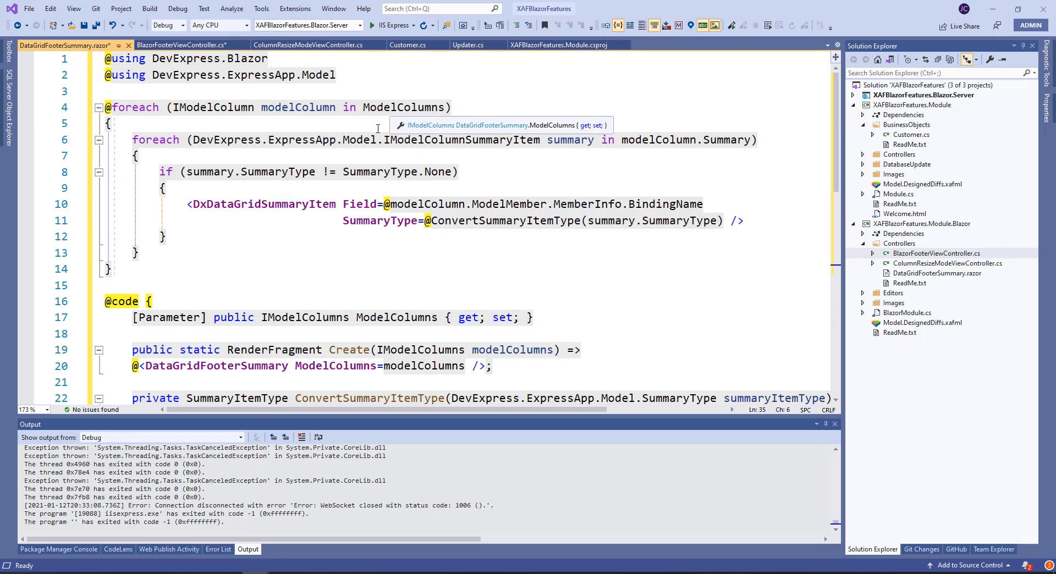
{"action": "mouse_move", "coordinate": [248, 192]}
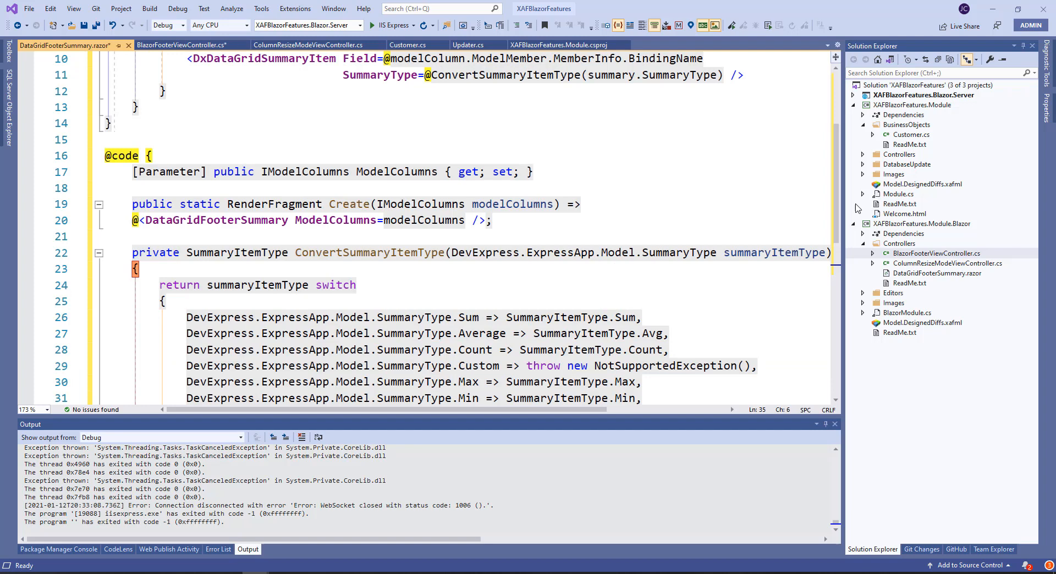
Build the Blazor module and server projects from the Solution Explorer context menu
{"action": "right_click", "coordinate": [915, 85]}
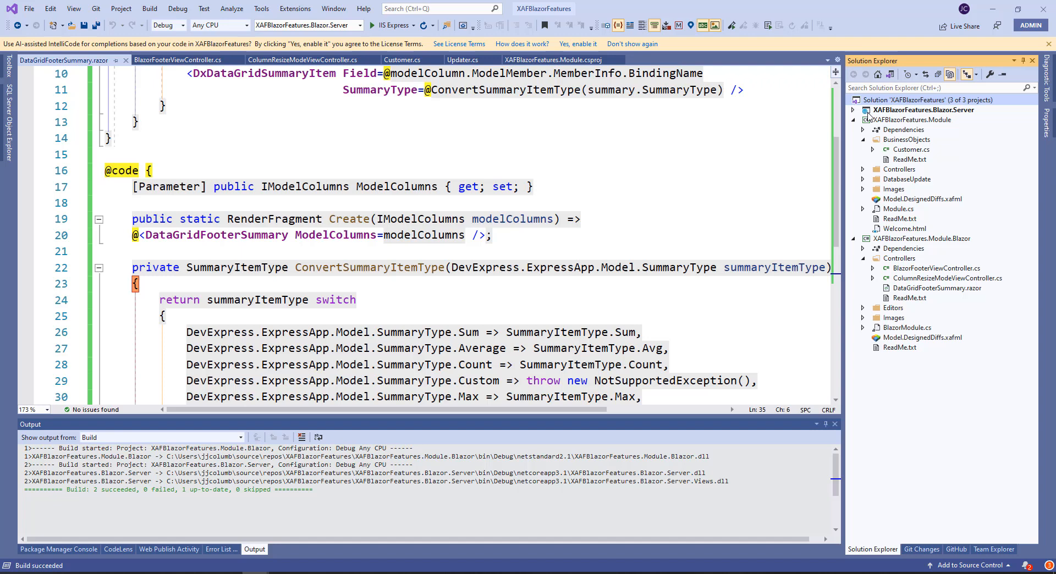
In Blazor.Server's Model.xafml, set IsFooterVisible to True for Customer_ListView
{"action": "left_click", "coordinate": [854, 109]}
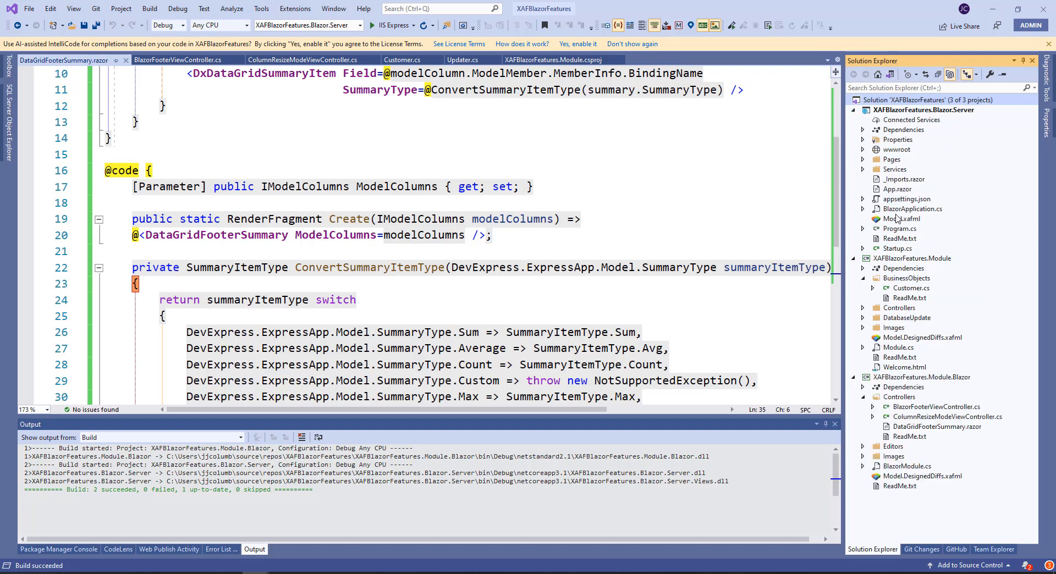
{"action": "double_click", "coordinate": [901, 219]}
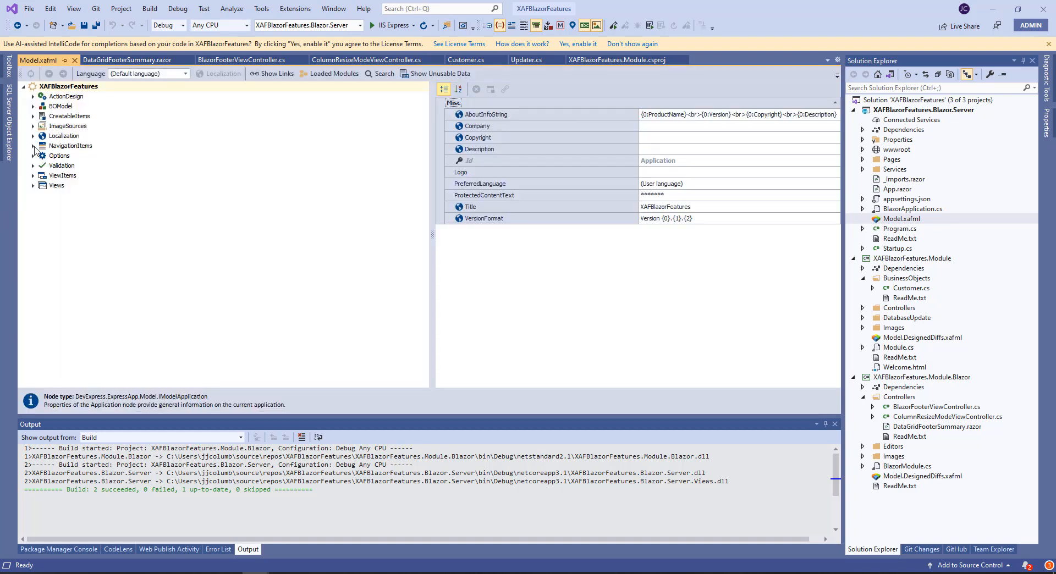
{"action": "left_click", "coordinate": [33, 146]}
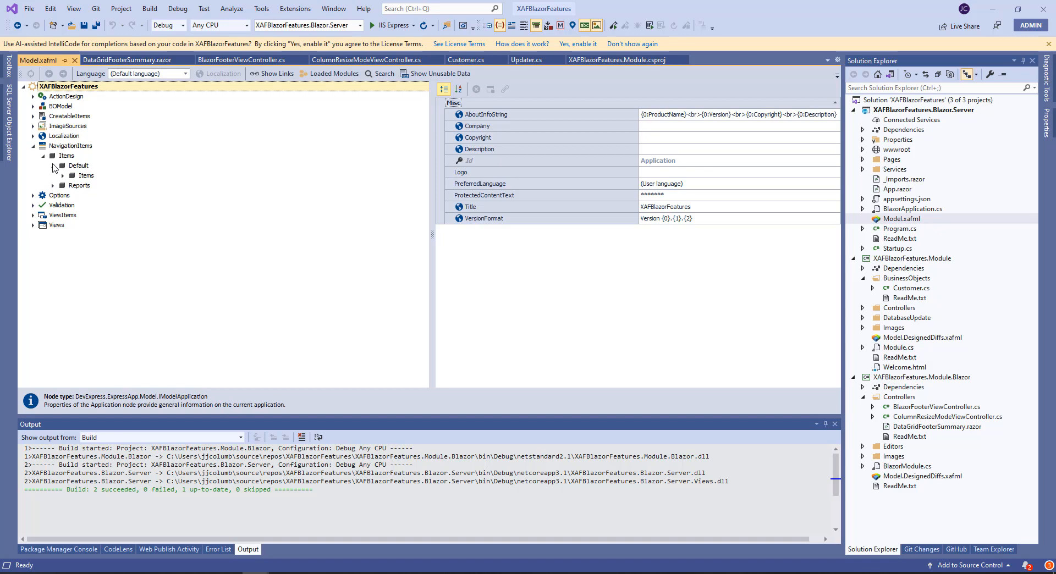
{"action": "left_click", "coordinate": [101, 185]}
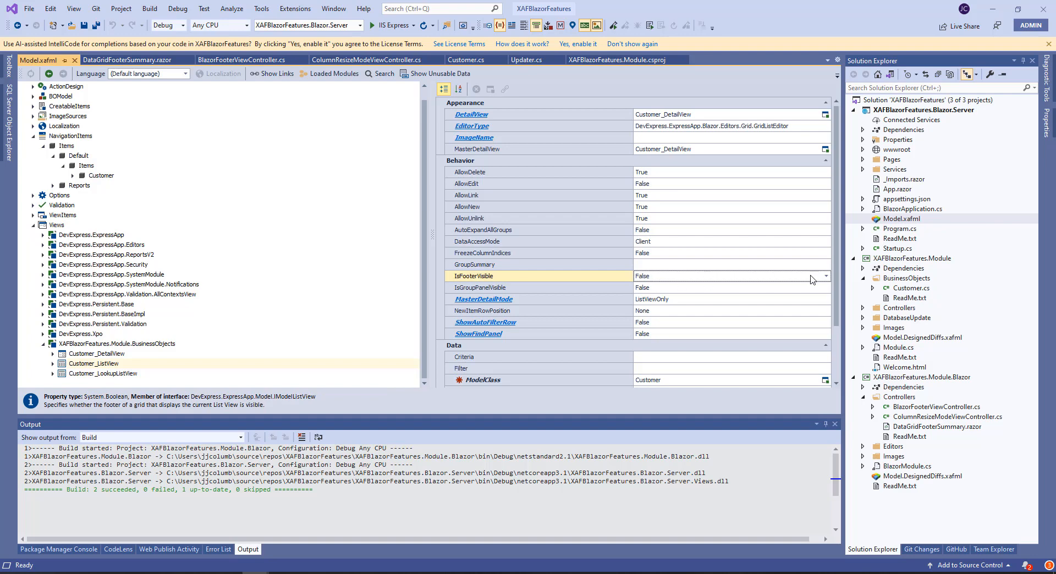
{"action": "left_click", "coordinate": [825, 276]}
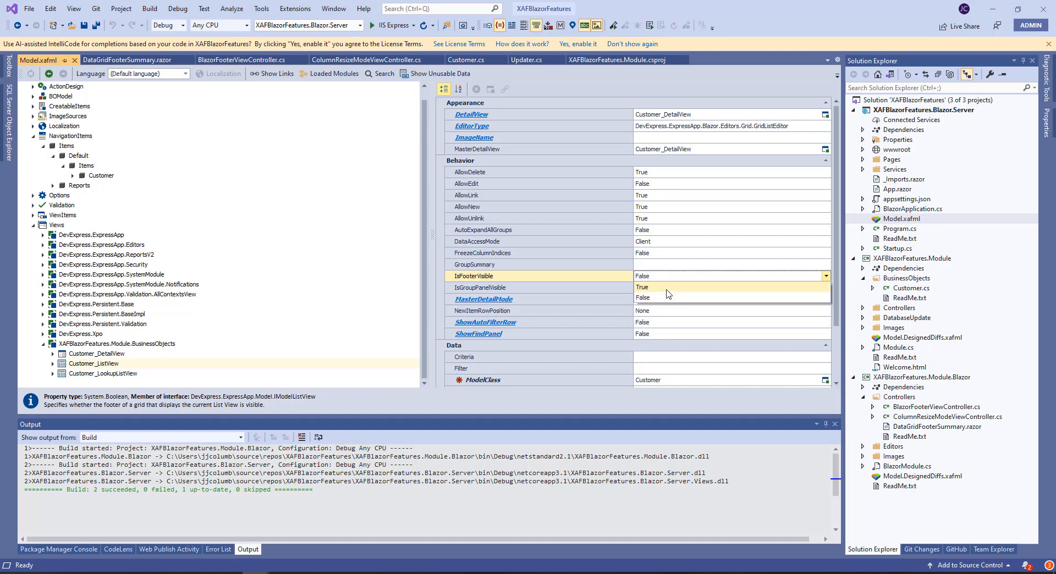
{"action": "left_click", "coordinate": [642, 287]}
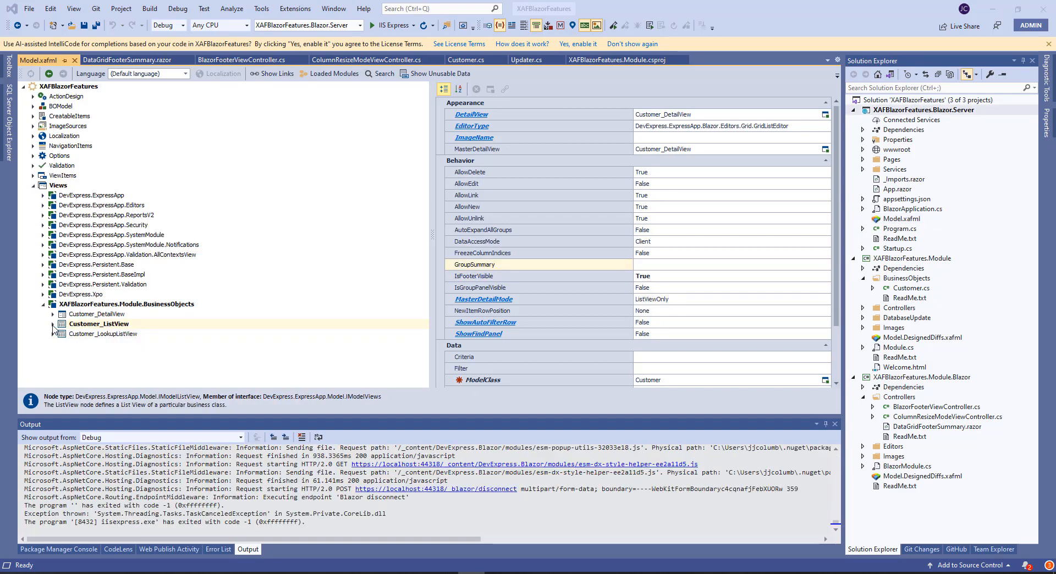
Give the Customer_ListView Salary column a Sum footer total and relaunch the app
{"action": "left_click", "coordinate": [53, 324]}
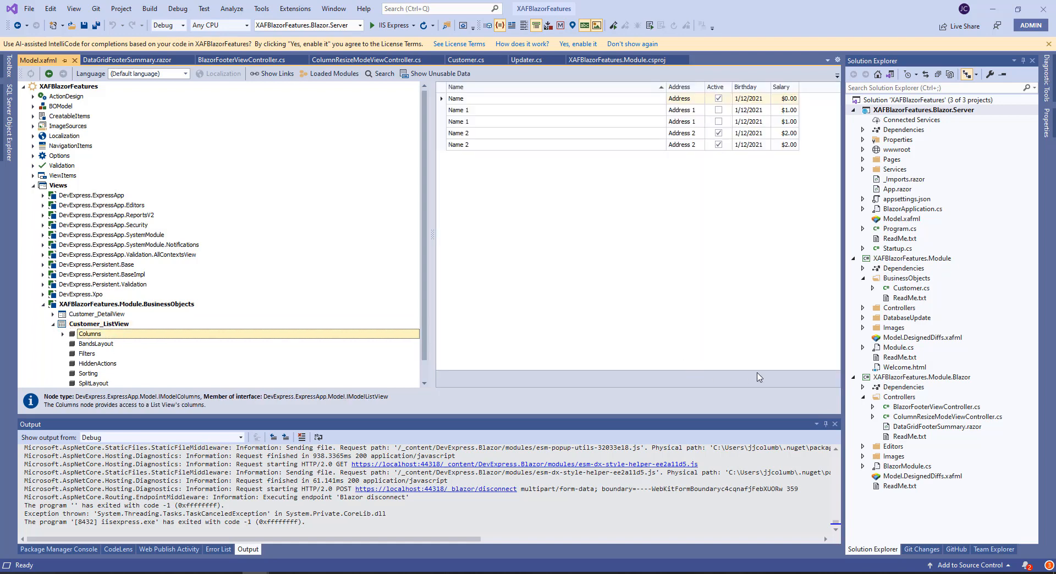
{"action": "mouse_move", "coordinate": [819, 384]}
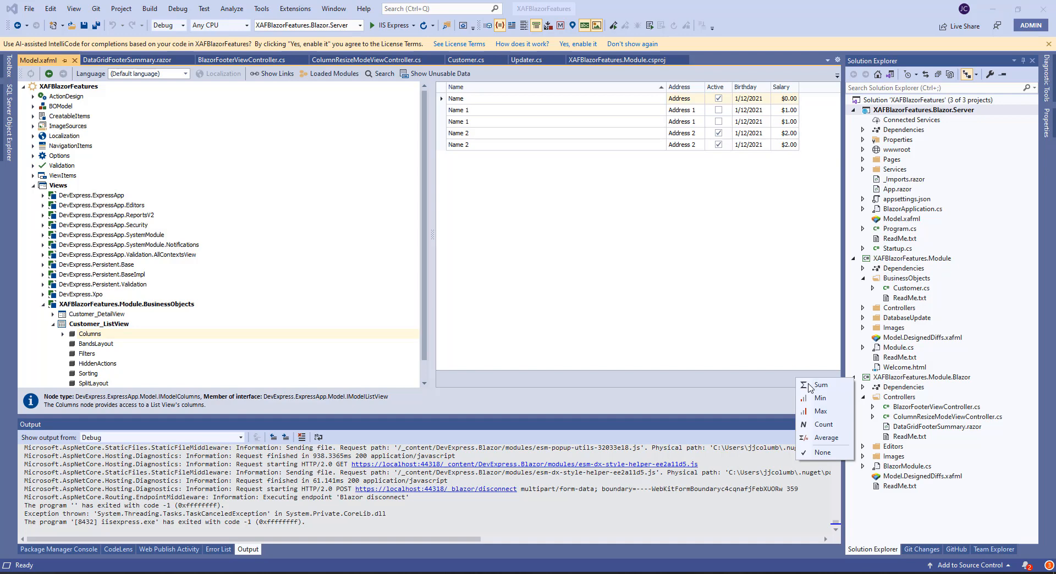
{"action": "left_click", "coordinate": [820, 385]}
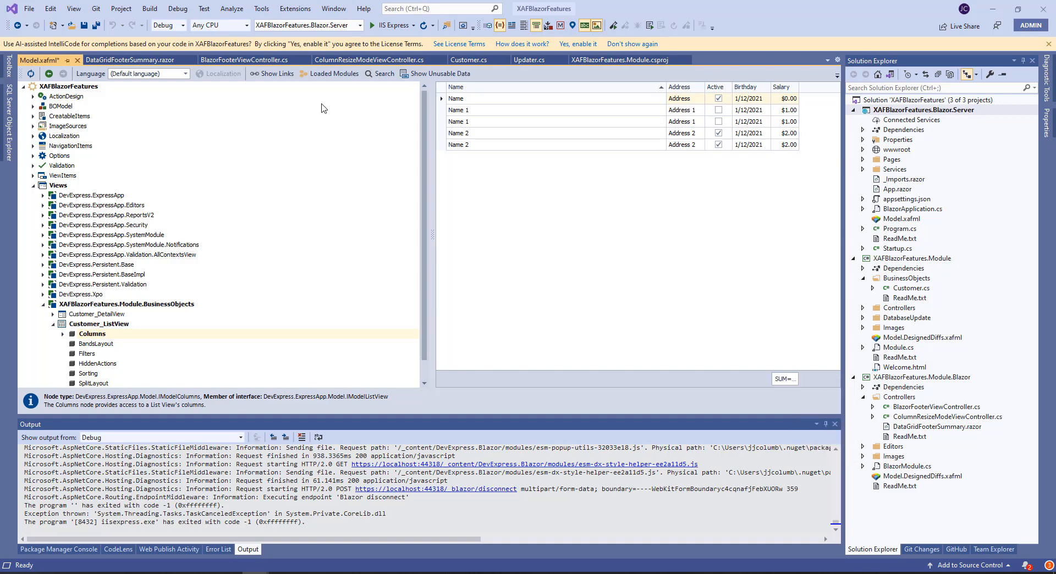
{"action": "left_click", "coordinate": [375, 25]}
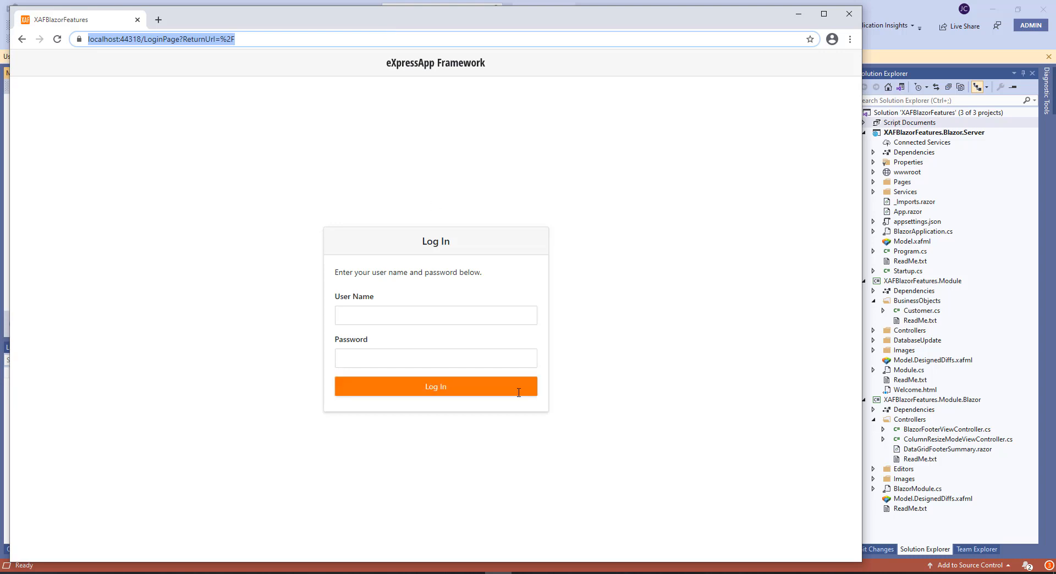
Log in as Admin and refresh the resulting Application Error page
{"action": "type", "text": "Admin"}
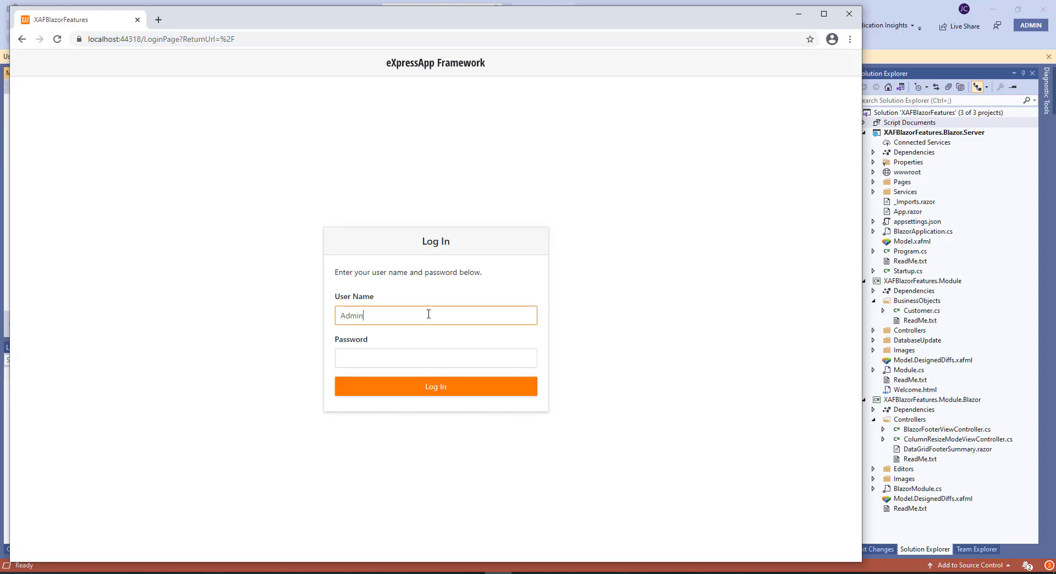
{"action": "left_click", "coordinate": [435, 387]}
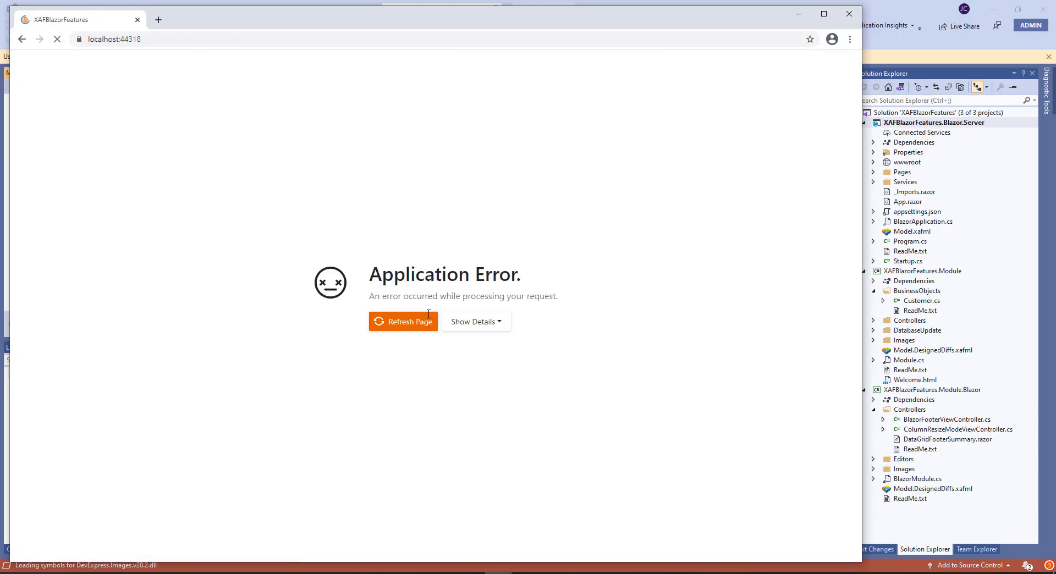
{"action": "left_click", "coordinate": [402, 321]}
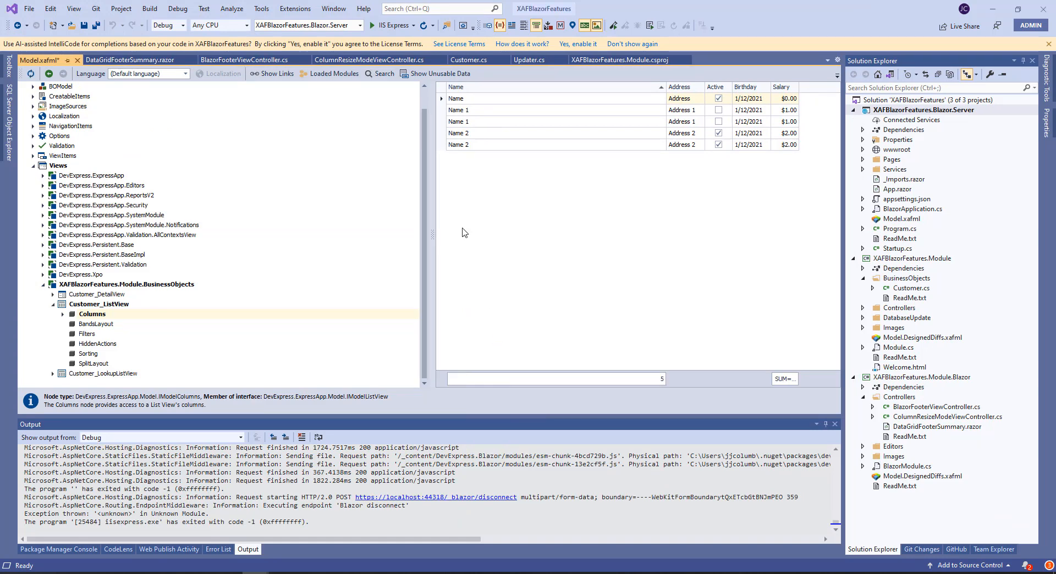
Add a Count total under the Name column and rerun the app in IIS Express
{"action": "left_click", "coordinate": [375, 25]}
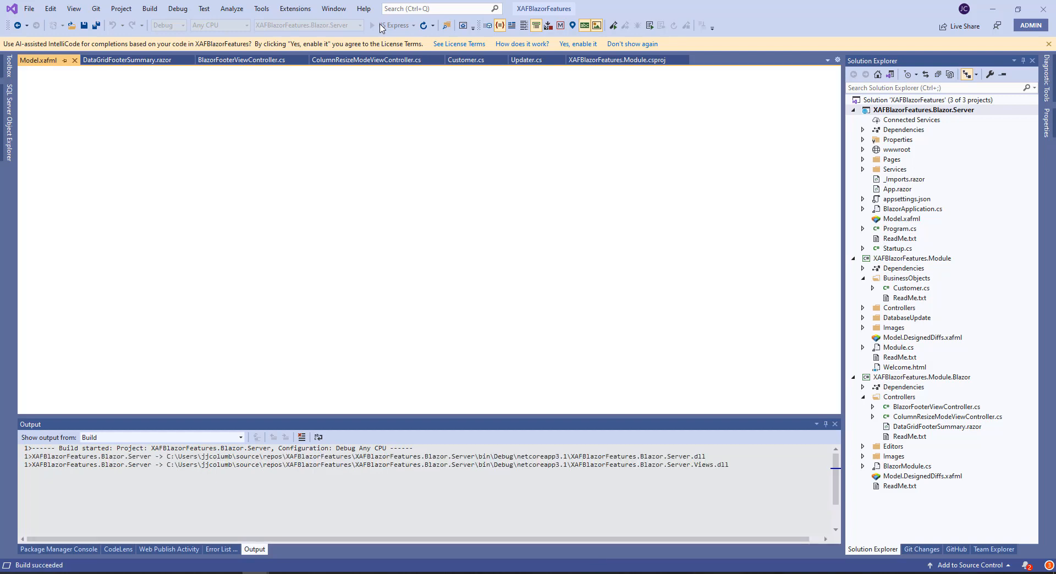
{"action": "left_click", "coordinate": [372, 25]}
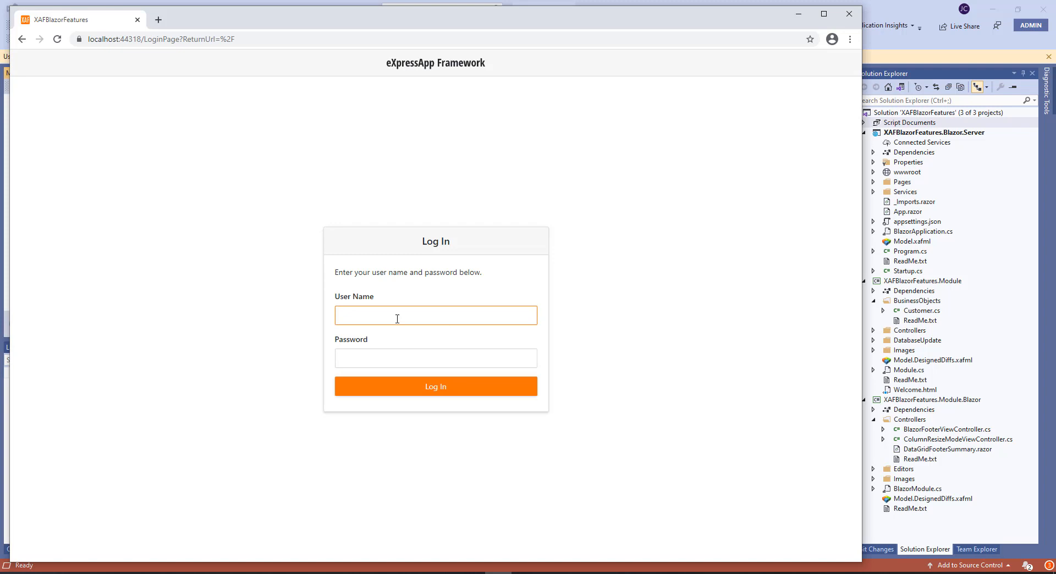
Log in and open the Customer grid showing Count: 1000 and the Salary Sum
{"action": "left_click", "coordinate": [435, 386]}
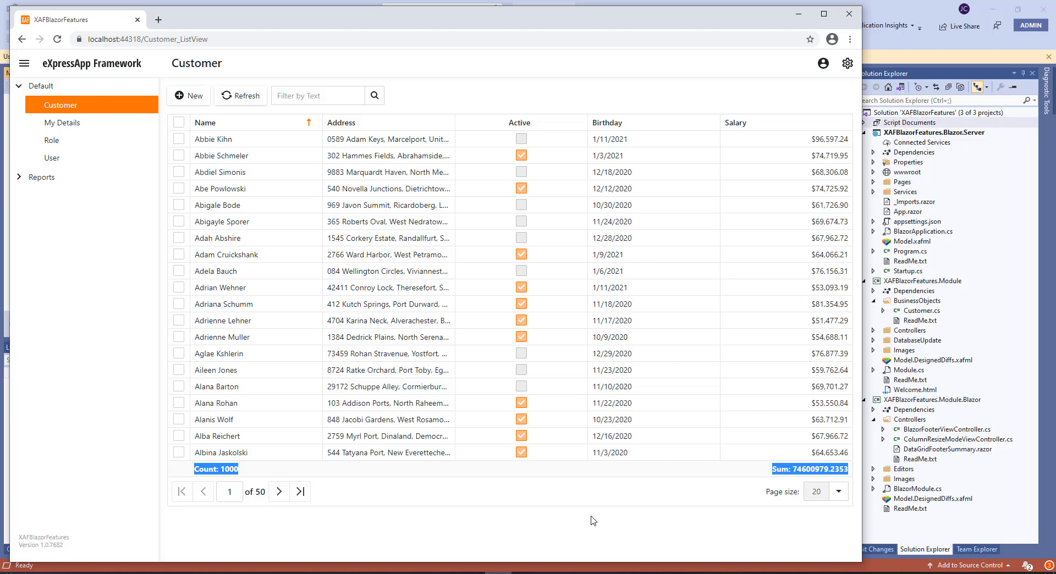
{"action": "mouse_move", "coordinate": [810, 475]}
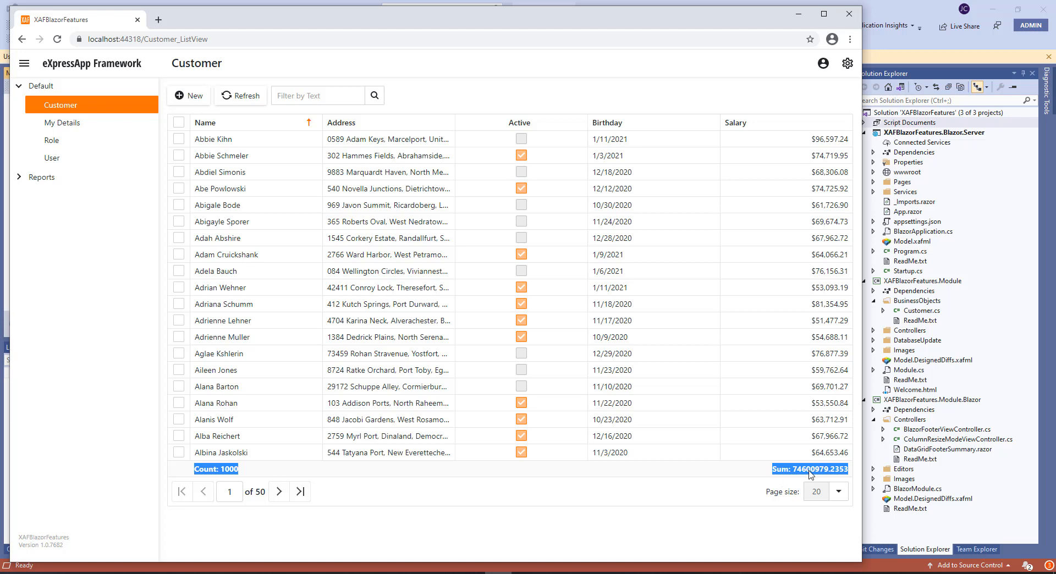